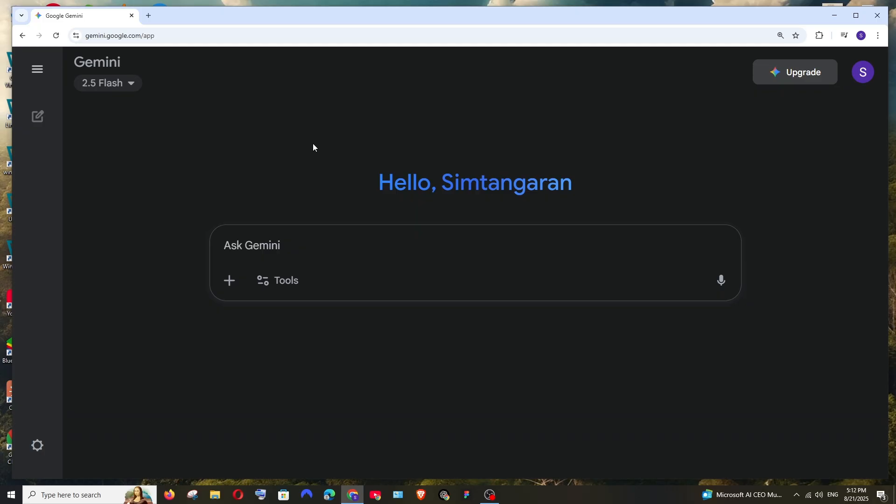
{"action": "mouse_move", "coordinate": [306, 157]}
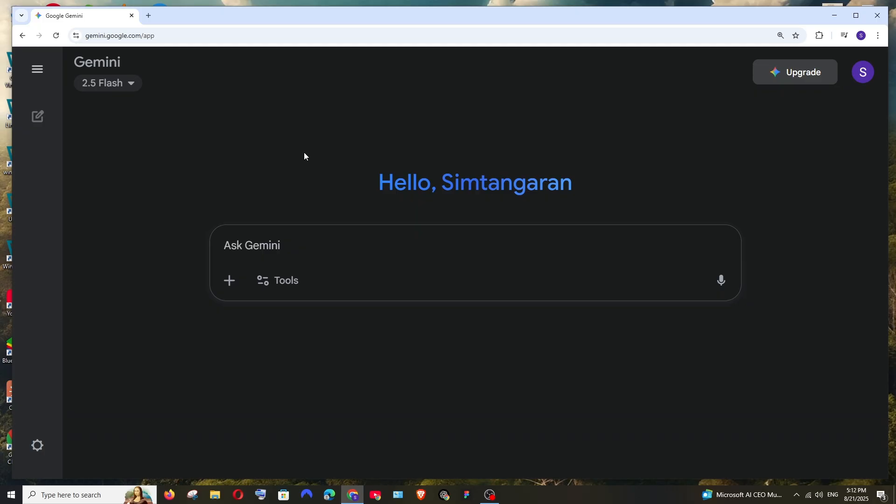
Browse to the Gem manager via Explore Gems and reopen the side menu
{"action": "left_click", "coordinate": [37, 69]}
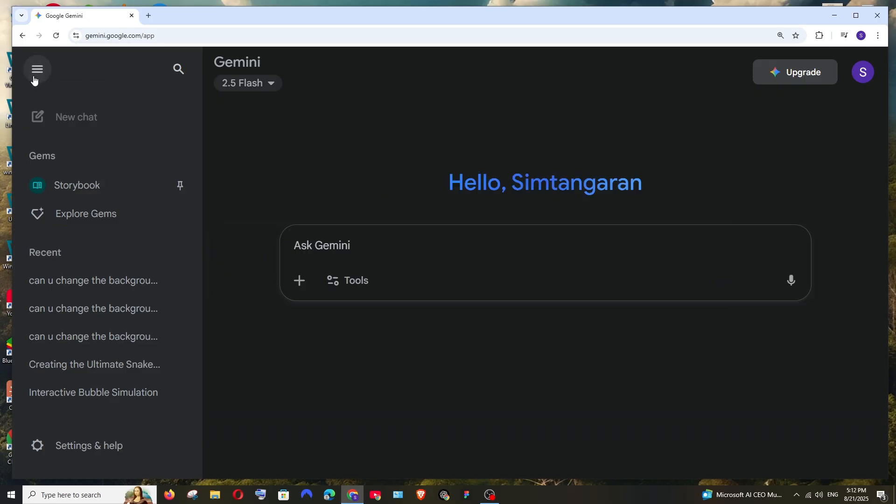
{"action": "mouse_move", "coordinate": [86, 182]}
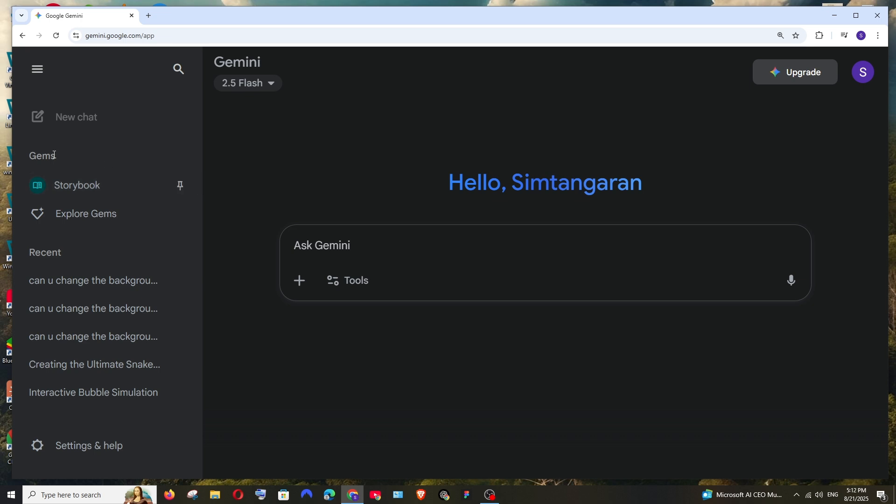
{"action": "mouse_move", "coordinate": [96, 217]}
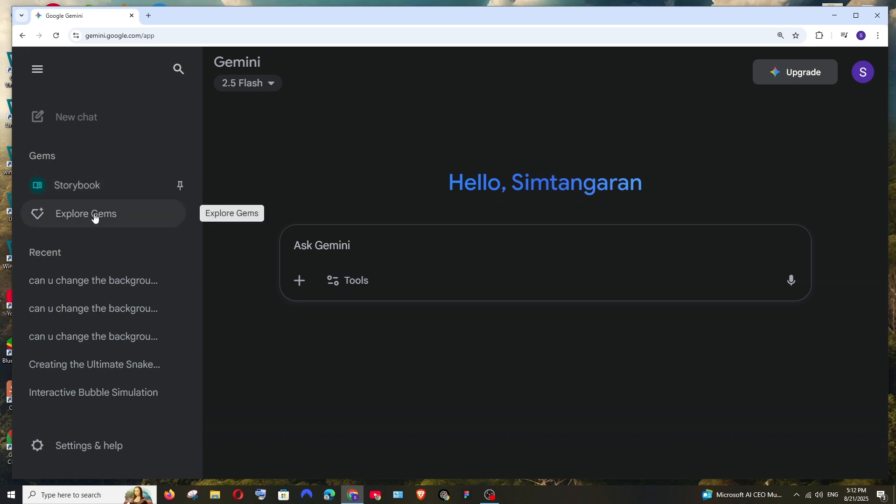
{"action": "left_click", "coordinate": [86, 214]}
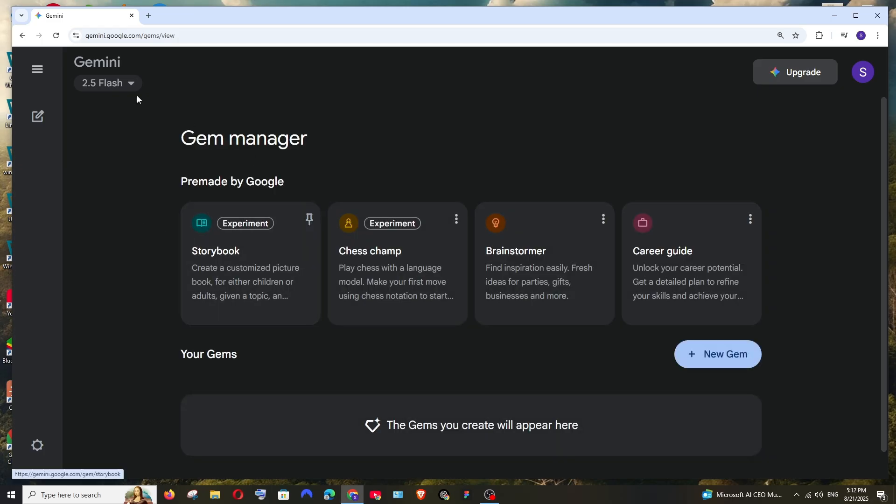
{"action": "left_click", "coordinate": [37, 69]}
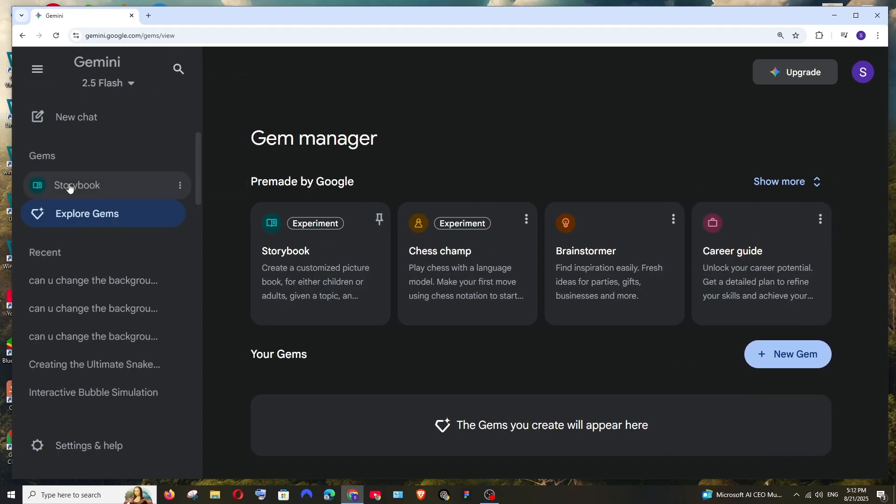
Start the Storybook gem and enter 'give me the story of hare and tortoise'
{"action": "left_click", "coordinate": [77, 185]}
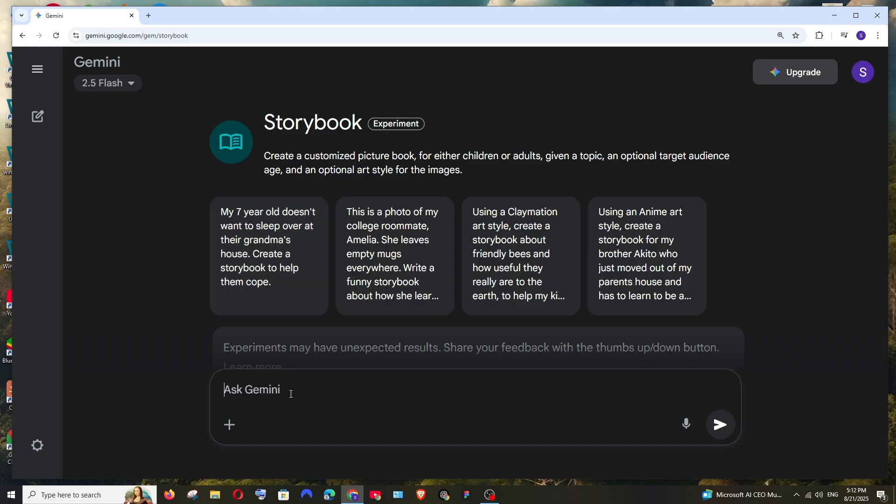
{"action": "type", "text": "give me the story of hare and tortoise"}
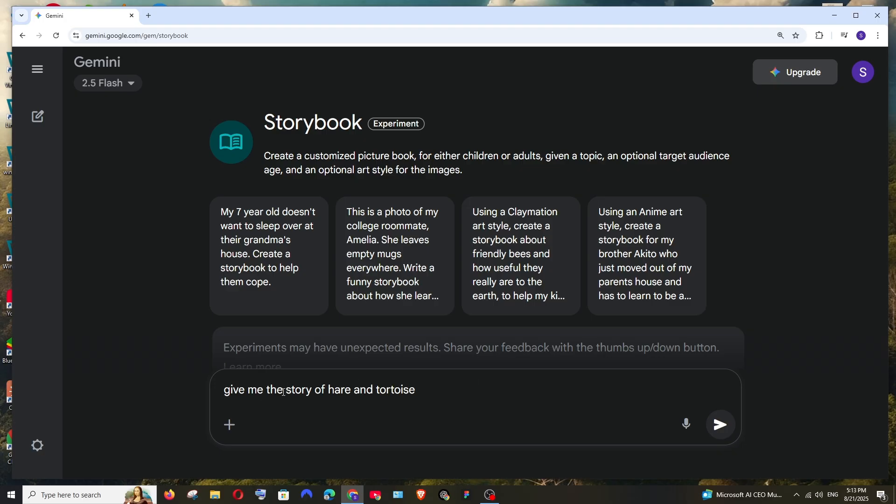
{"action": "mouse_move", "coordinate": [440, 397]}
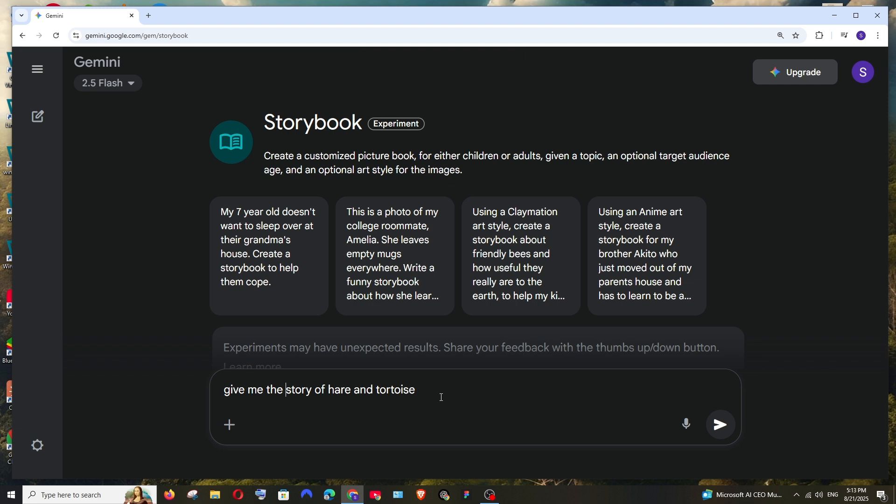
{"action": "mouse_move", "coordinate": [631, 322]}
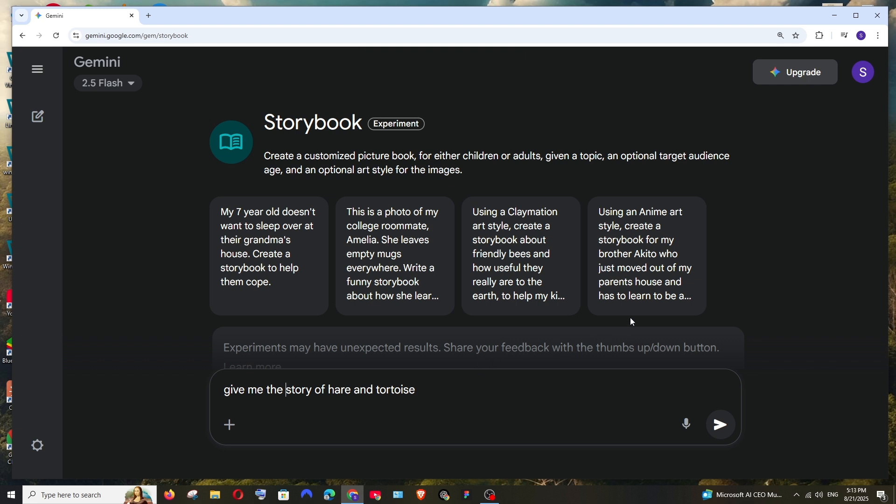
Submit the request and show the generated 'Zippy and Moss's Great Race' cover full screen
{"action": "left_click", "coordinate": [721, 425]}
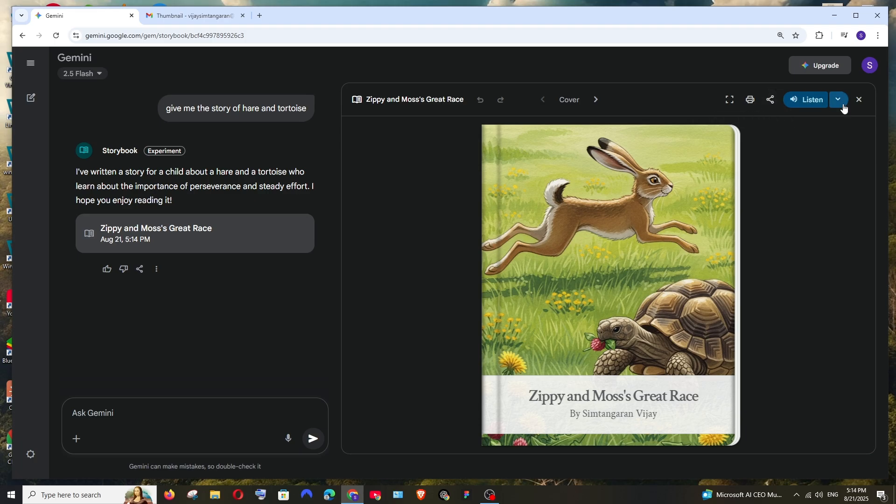
{"action": "mouse_move", "coordinate": [730, 99]}
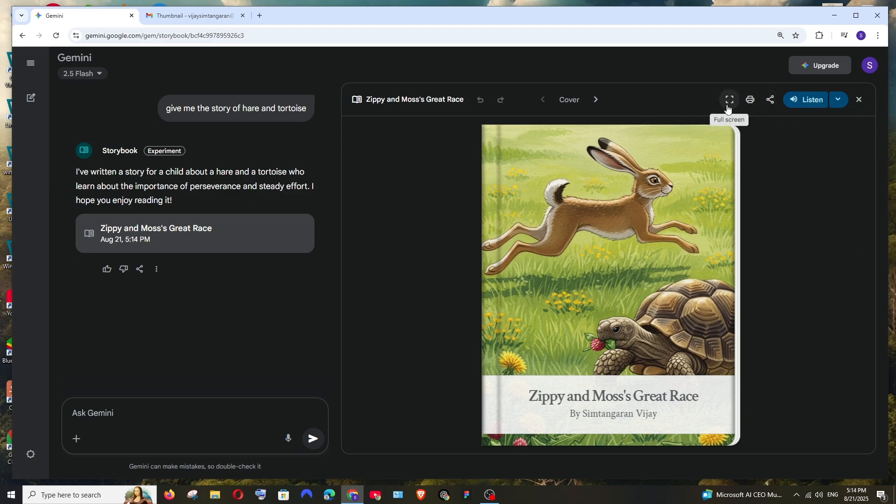
{"action": "left_click", "coordinate": [729, 99]}
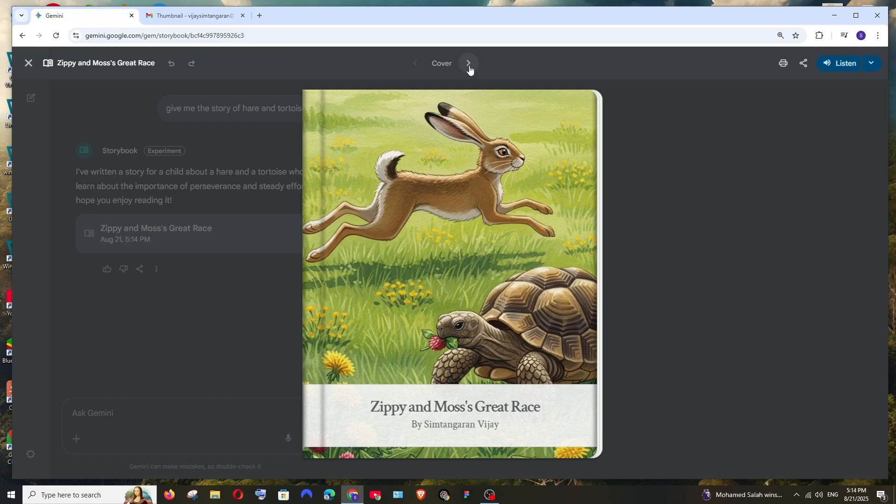
Page forward through the storybook from the cover to page 7
{"action": "left_click", "coordinate": [468, 63]}
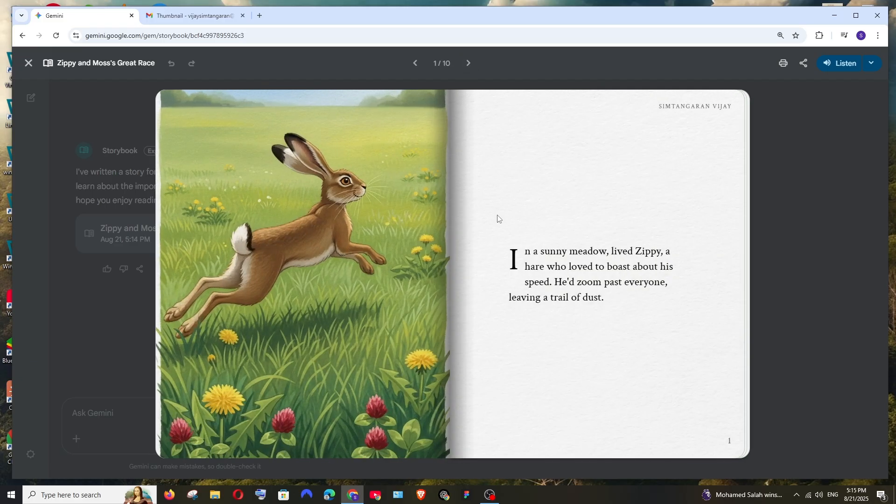
{"action": "mouse_move", "coordinate": [487, 101]}
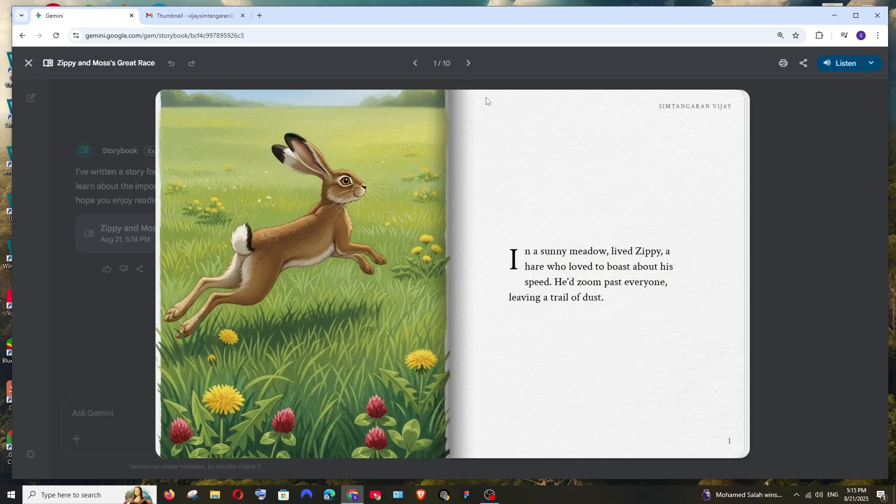
{"action": "left_click", "coordinate": [468, 63]}
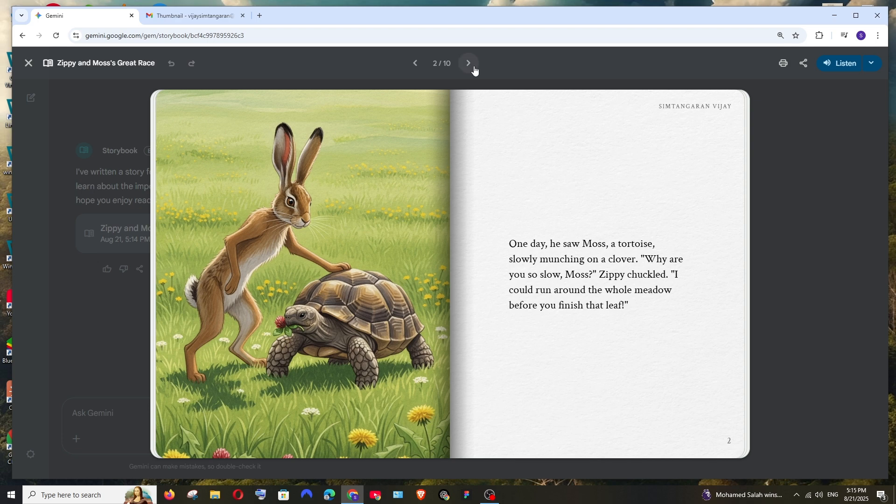
{"action": "left_click", "coordinate": [468, 62]}
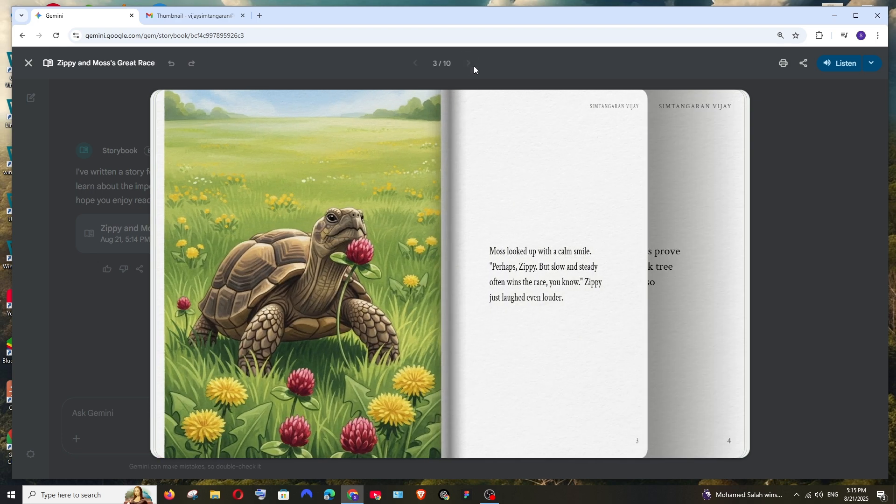
{"action": "left_click", "coordinate": [468, 63]}
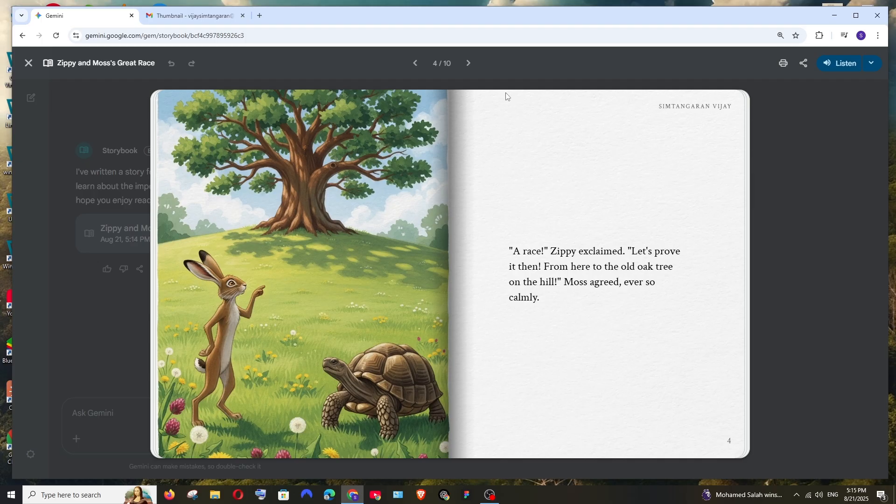
{"action": "mouse_move", "coordinate": [505, 132]}
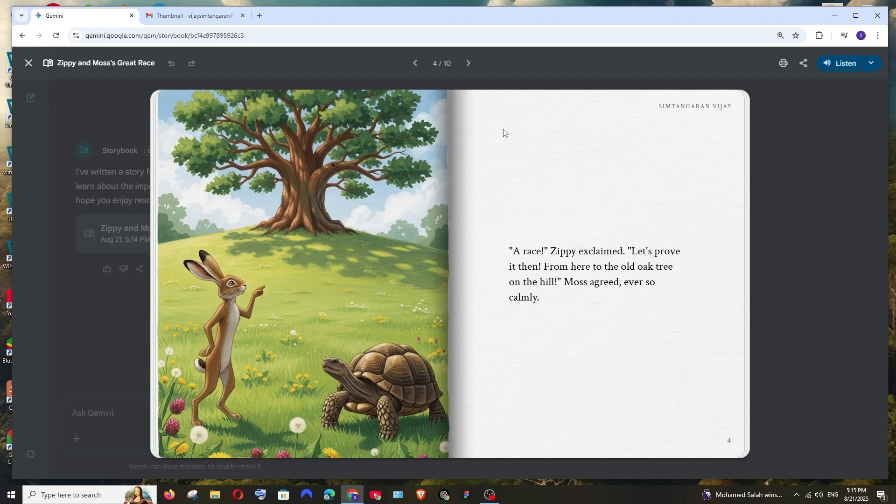
{"action": "left_click", "coordinate": [469, 64]}
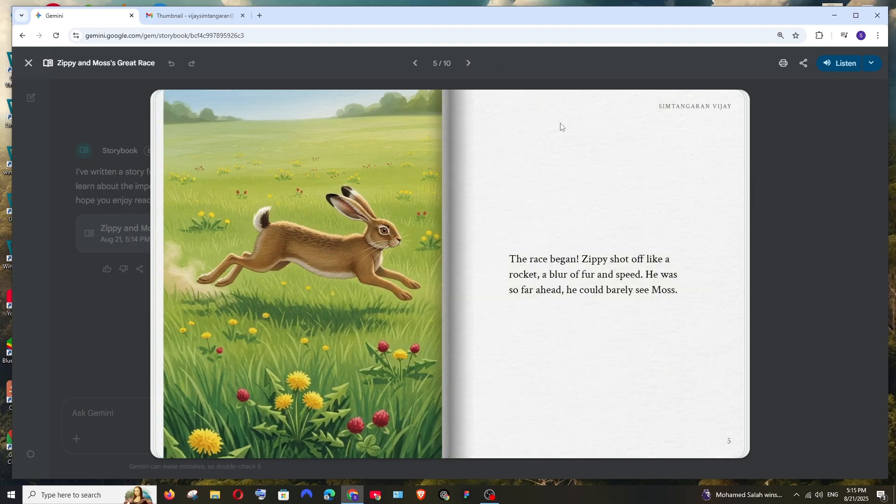
{"action": "left_click", "coordinate": [469, 64]}
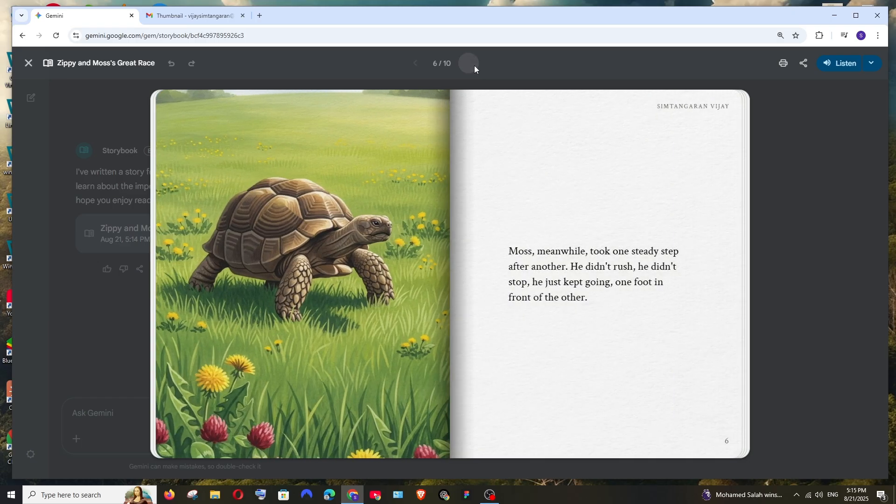
{"action": "left_click", "coordinate": [468, 63]}
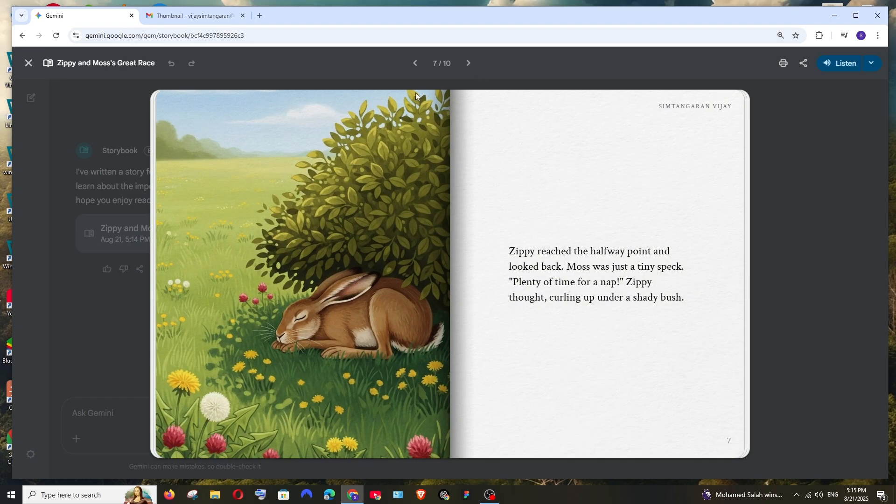
Glance back at page 6, then continue forward to the final page 10 of 10
{"action": "left_click", "coordinate": [415, 64]}
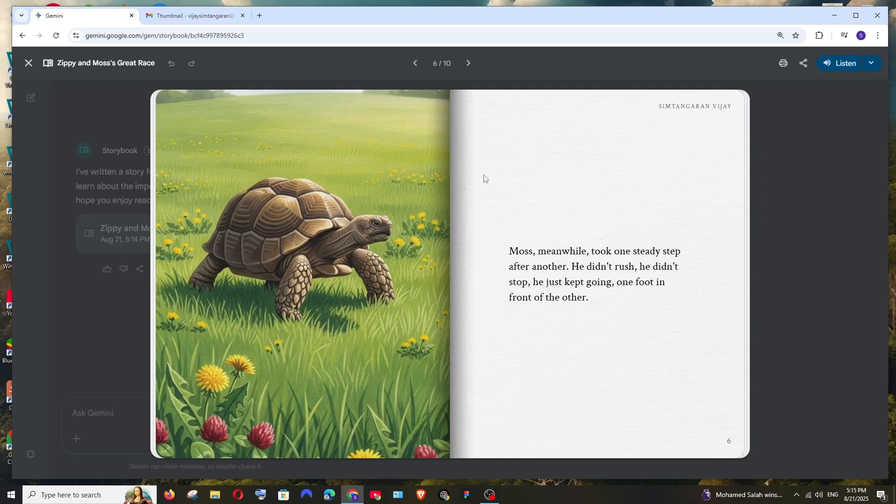
{"action": "left_click", "coordinate": [468, 64]}
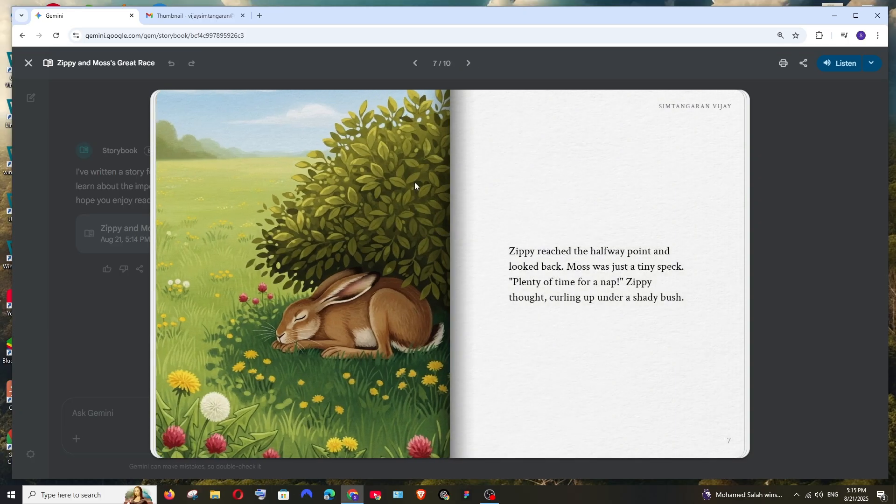
{"action": "left_click", "coordinate": [469, 64]}
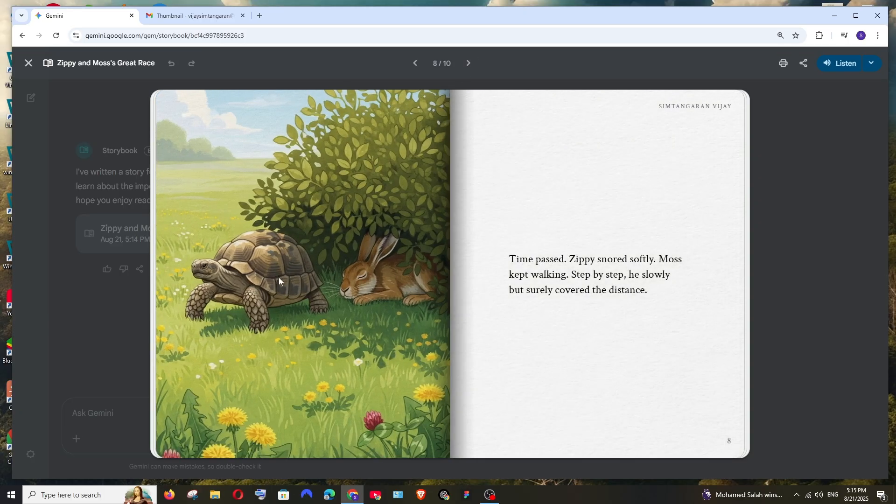
{"action": "mouse_move", "coordinate": [469, 64]}
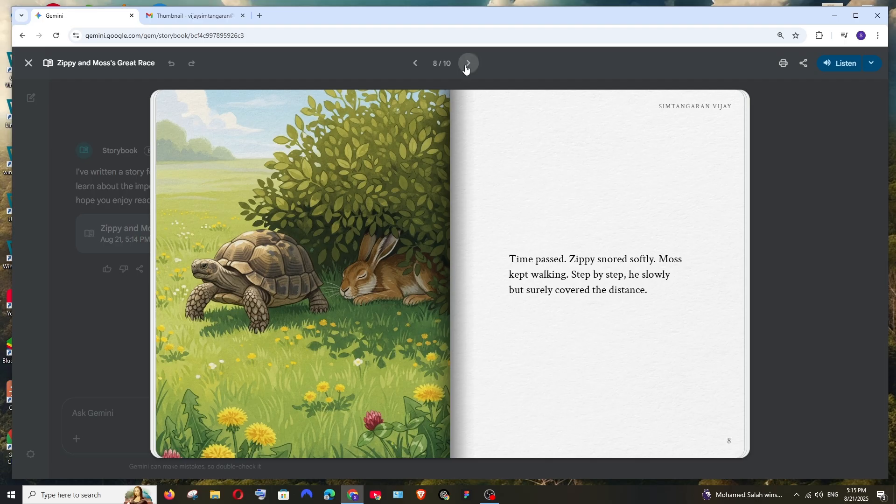
{"action": "left_click", "coordinate": [468, 64]}
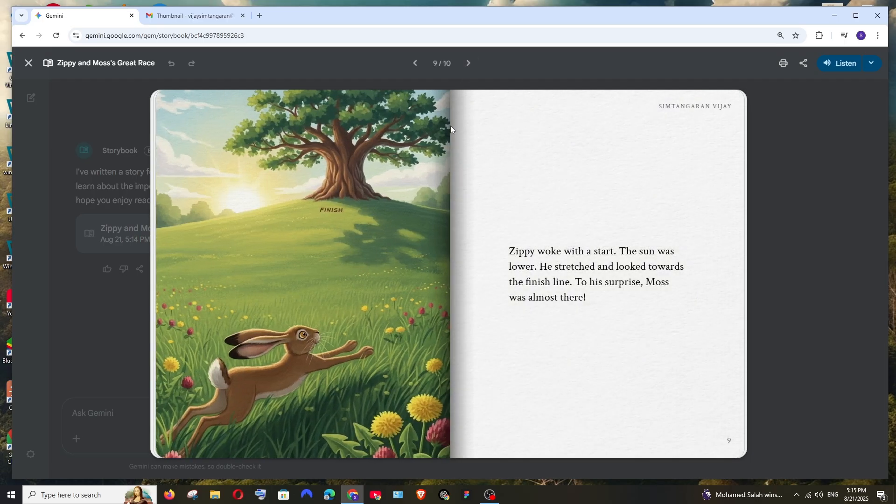
{"action": "left_click", "coordinate": [468, 63]}
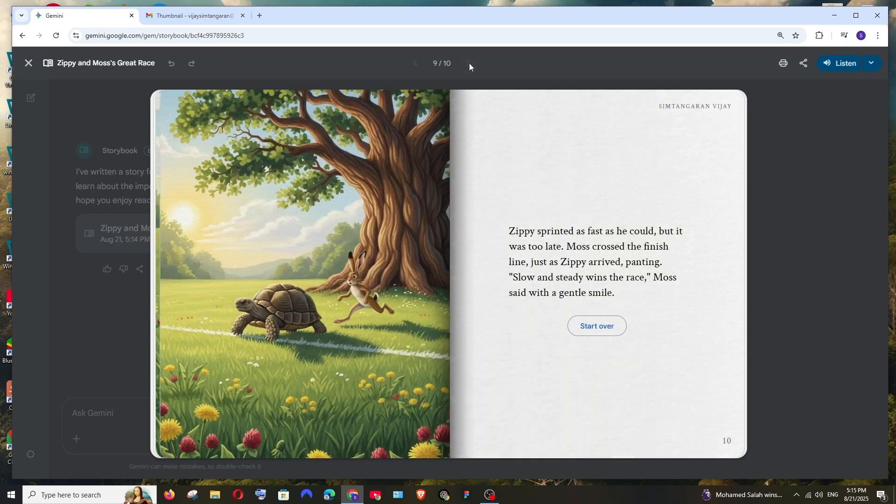
{"action": "left_click", "coordinate": [469, 64]}
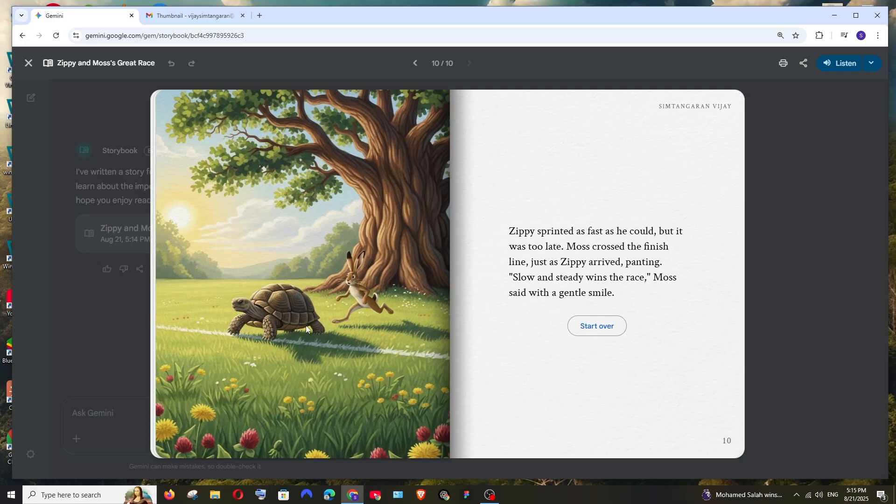
{"action": "mouse_move", "coordinate": [357, 328]}
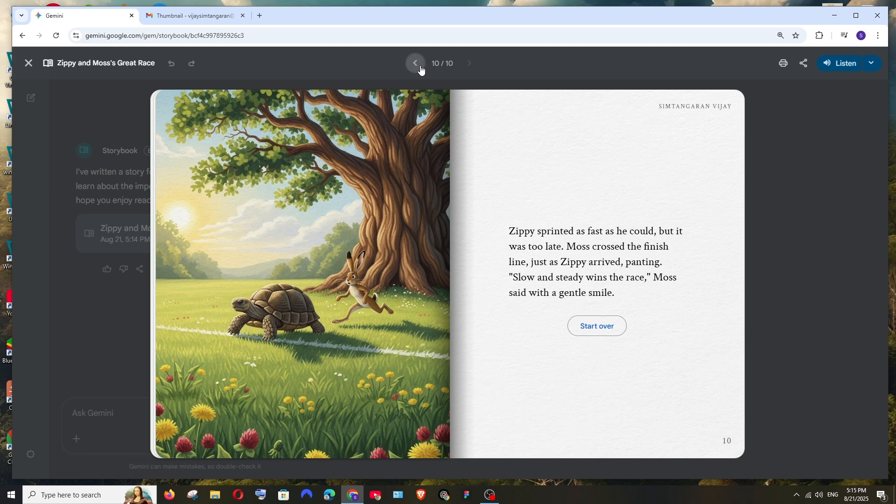
{"action": "left_click", "coordinate": [415, 63]}
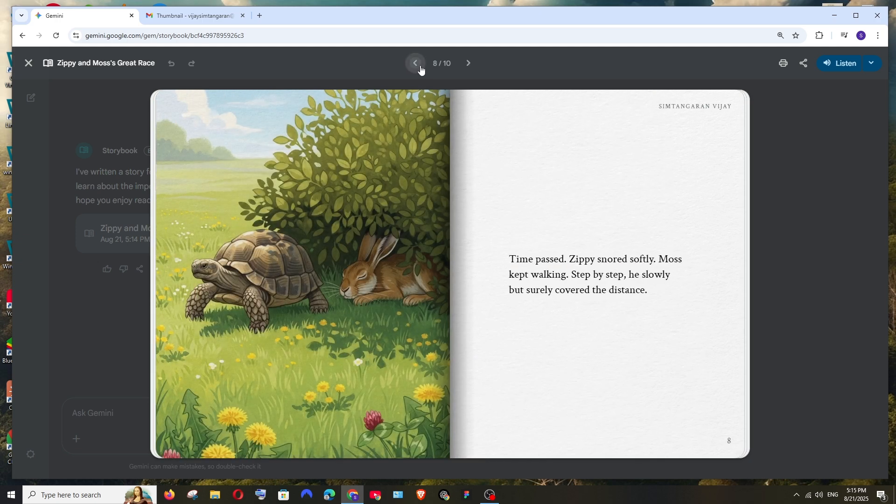
{"action": "left_click", "coordinate": [415, 64]}
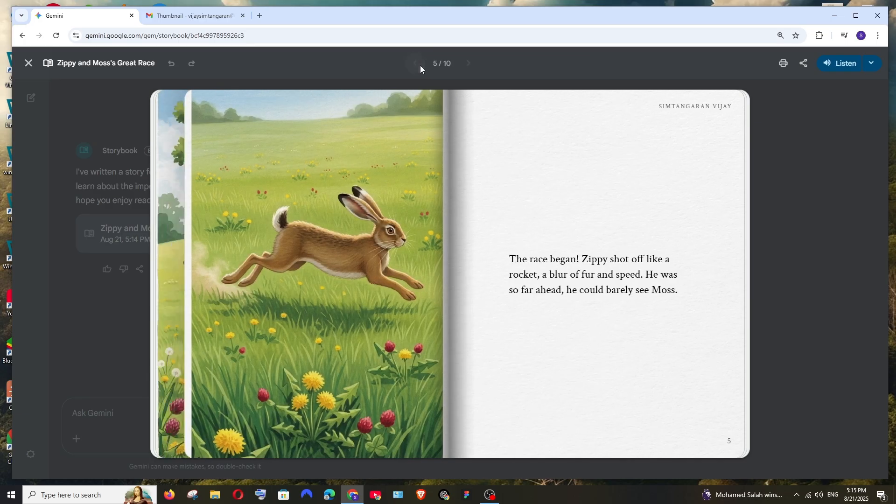
{"action": "left_click", "coordinate": [415, 63]}
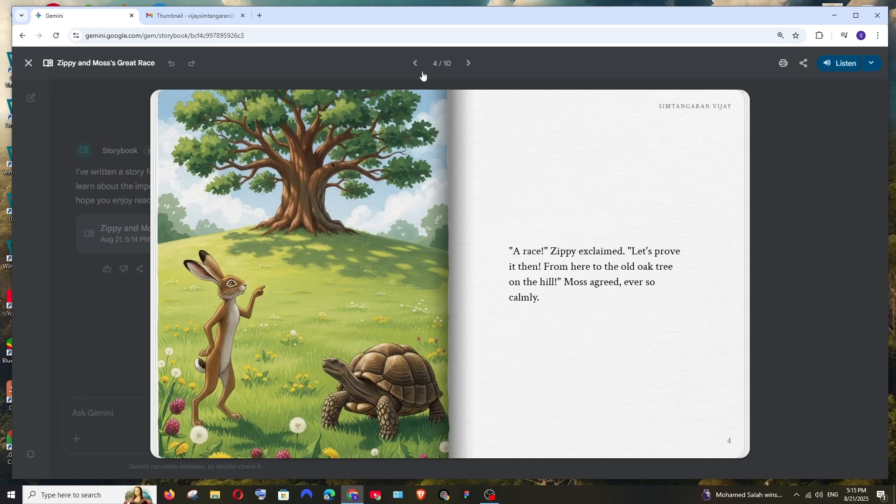
{"action": "left_click", "coordinate": [414, 64]}
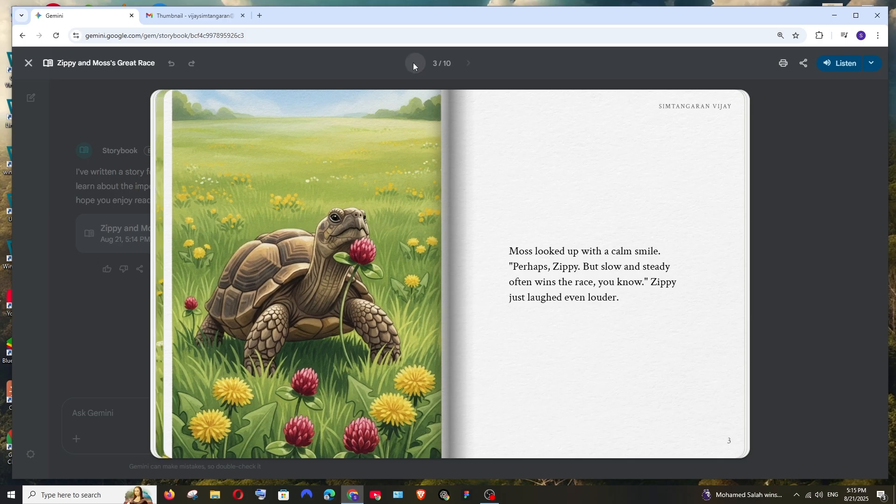
{"action": "left_click", "coordinate": [414, 63]}
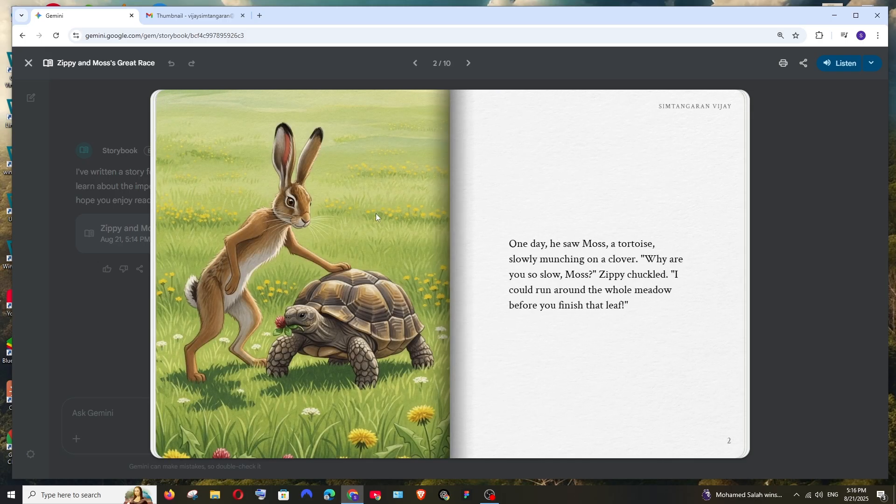
{"action": "left_click", "coordinate": [469, 64]}
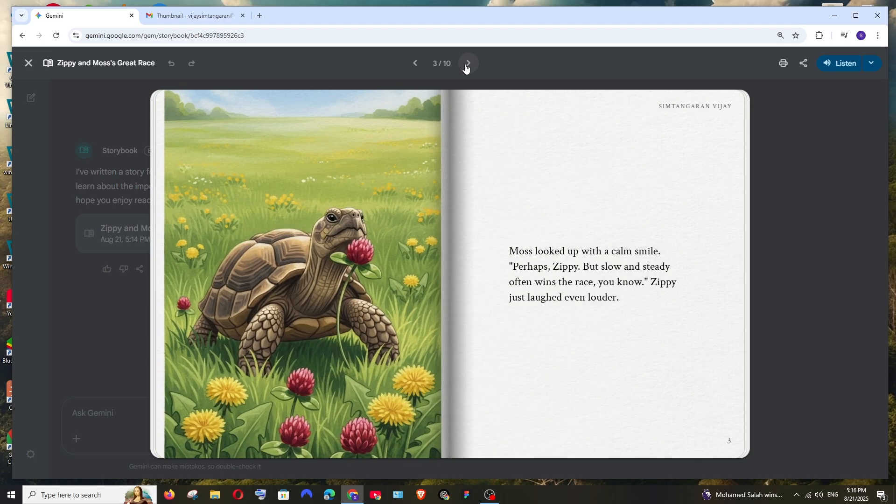
{"action": "left_click", "coordinate": [468, 63]}
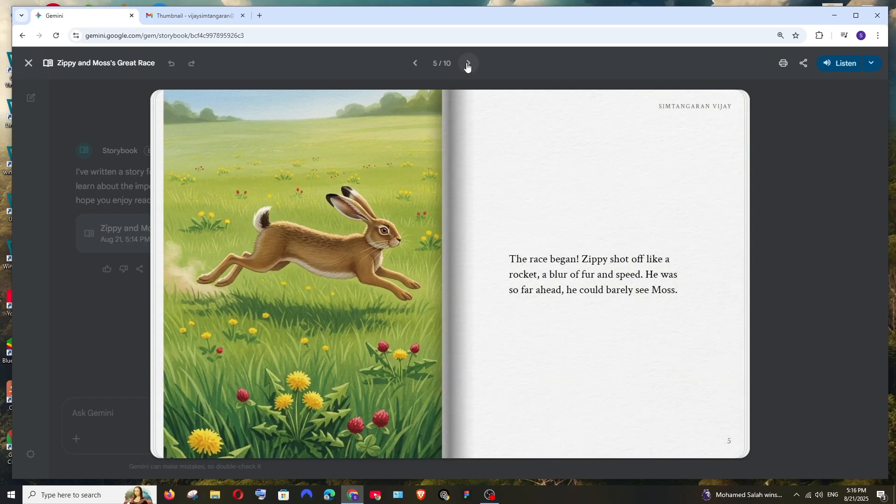
{"action": "left_click", "coordinate": [469, 63]}
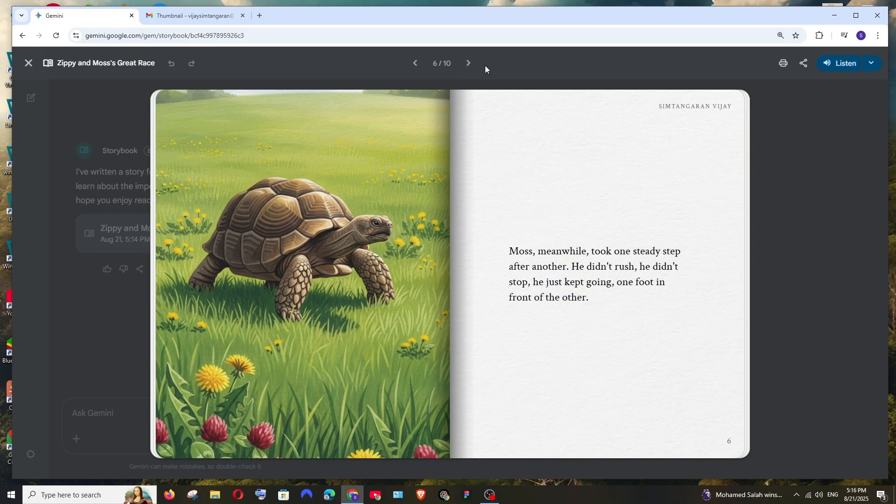
{"action": "left_click", "coordinate": [469, 63]}
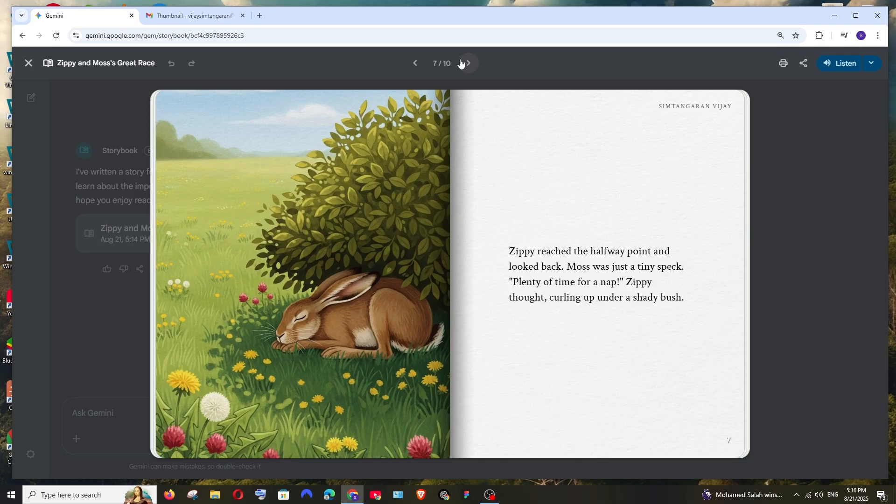
{"action": "mouse_move", "coordinate": [554, 213]}
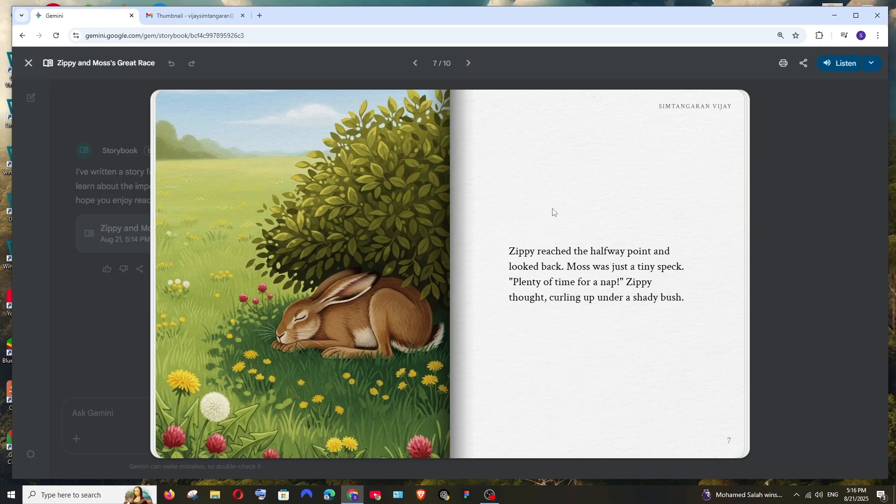
{"action": "left_click", "coordinate": [468, 63]}
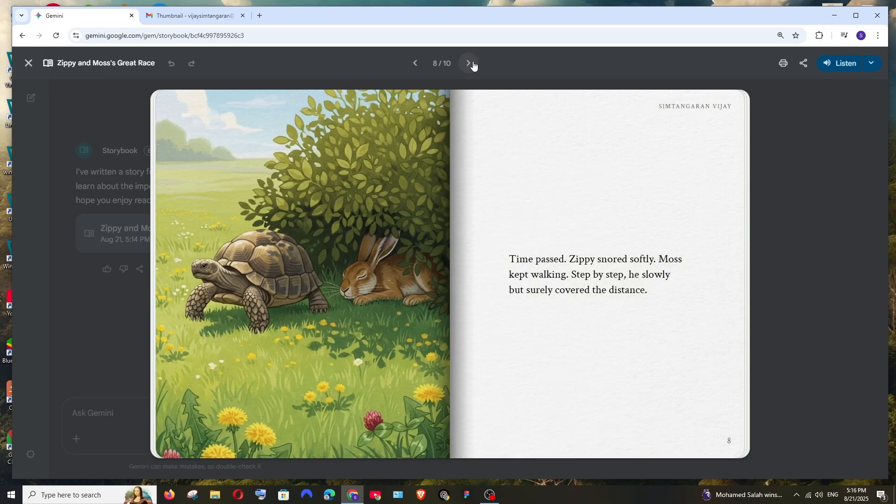
{"action": "left_click", "coordinate": [468, 63]}
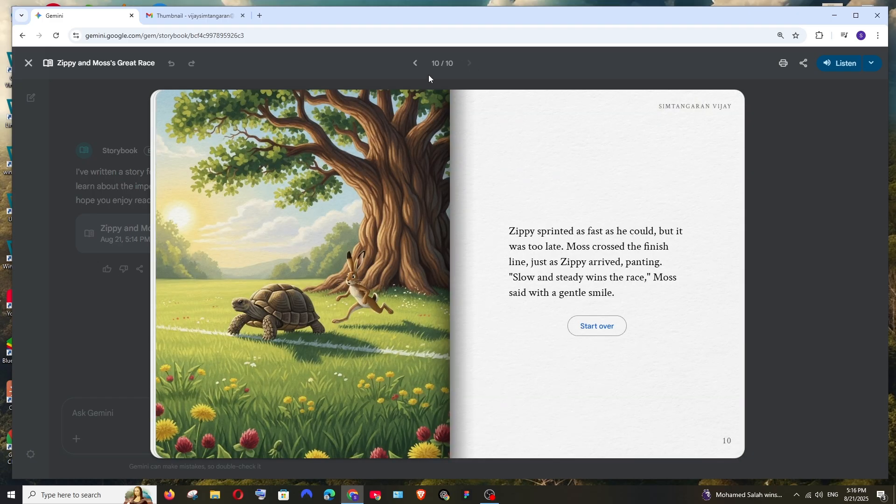
{"action": "mouse_move", "coordinate": [490, 160]}
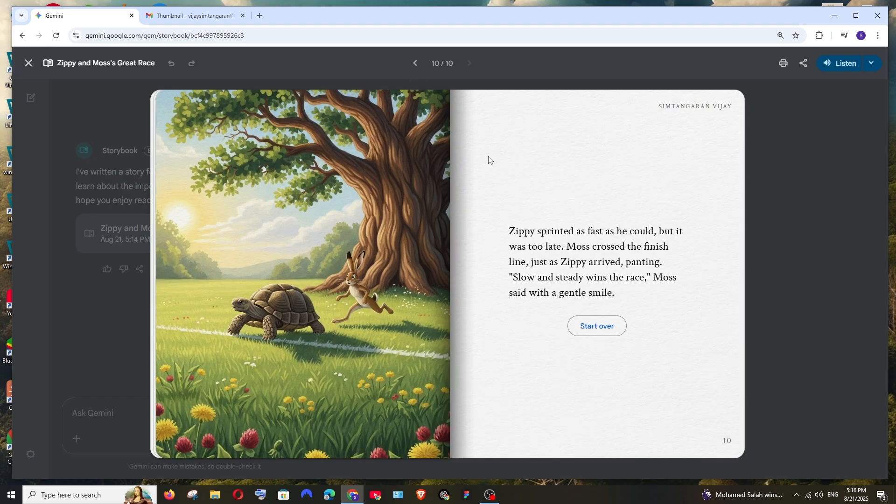
{"action": "mouse_move", "coordinate": [382, 124]}
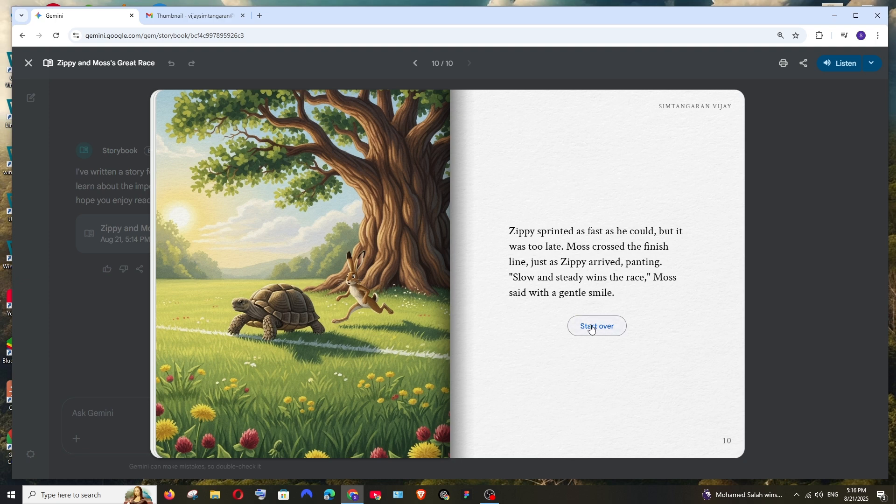
{"action": "mouse_move", "coordinate": [28, 64]}
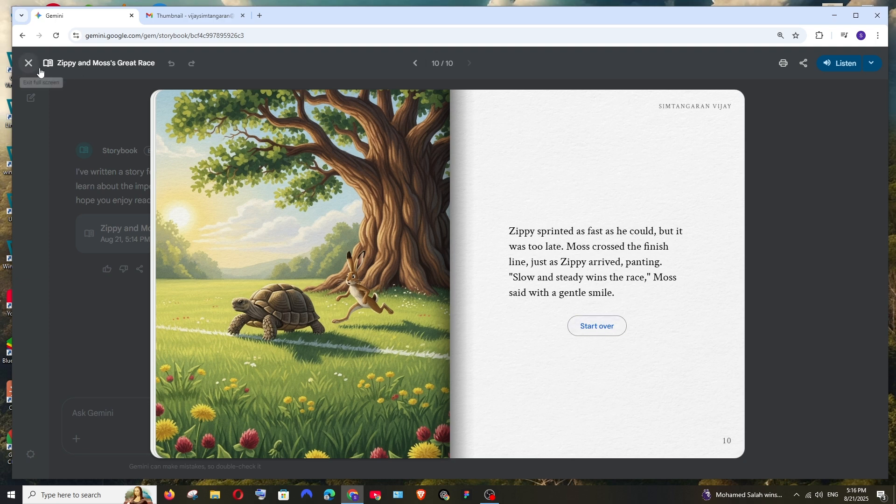
Exit full screen and create a shareable public link for the storybook, allowing clipboard access
{"action": "left_click", "coordinate": [28, 63]}
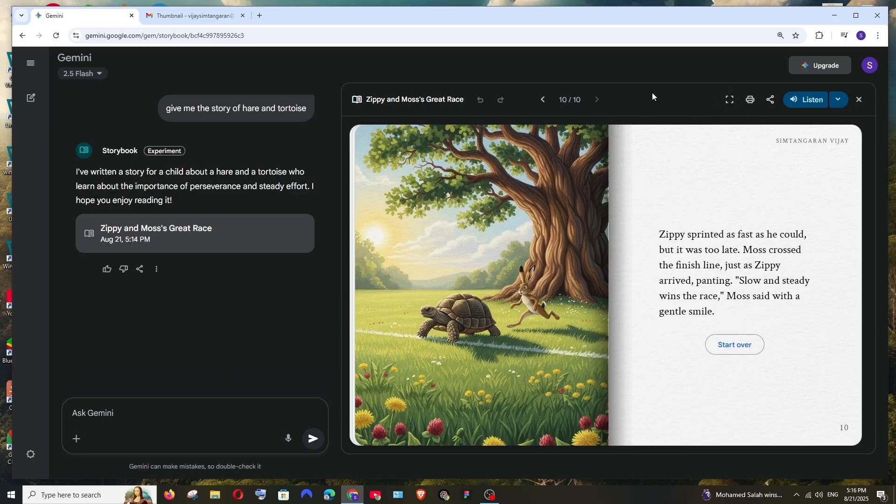
{"action": "mouse_move", "coordinate": [730, 99]}
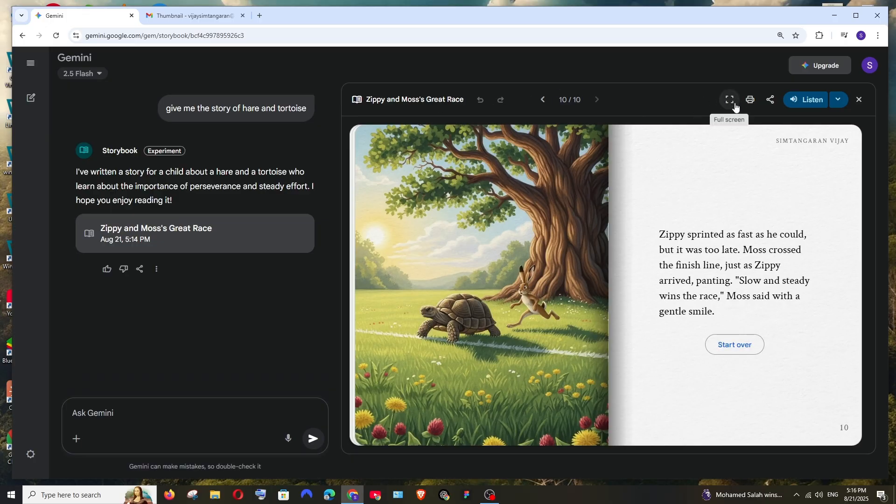
{"action": "mouse_move", "coordinate": [770, 99]}
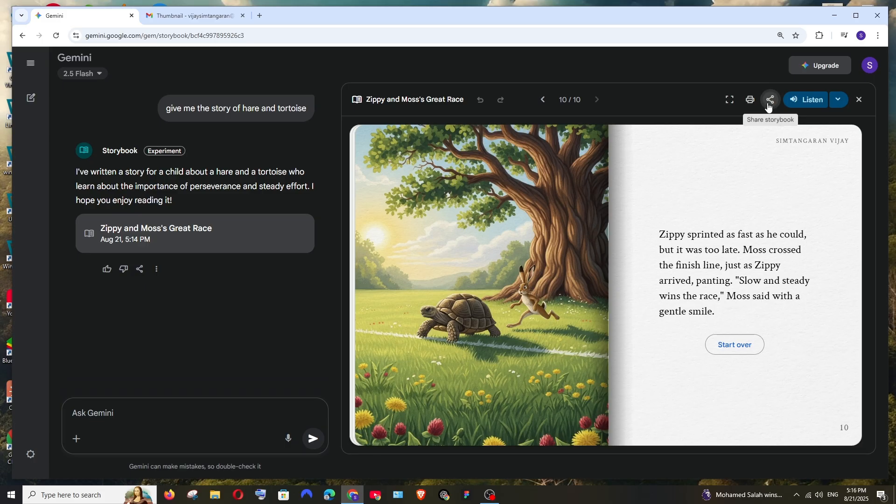
{"action": "left_click", "coordinate": [771, 99]}
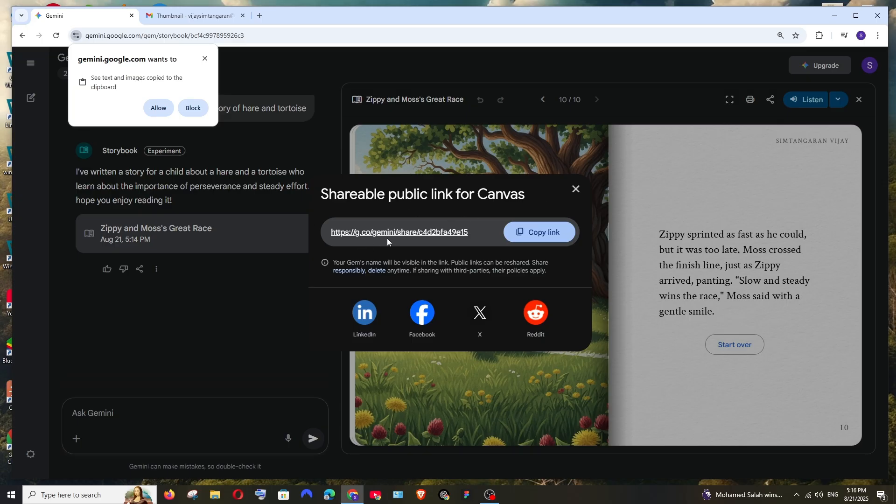
{"action": "left_click", "coordinate": [158, 109]}
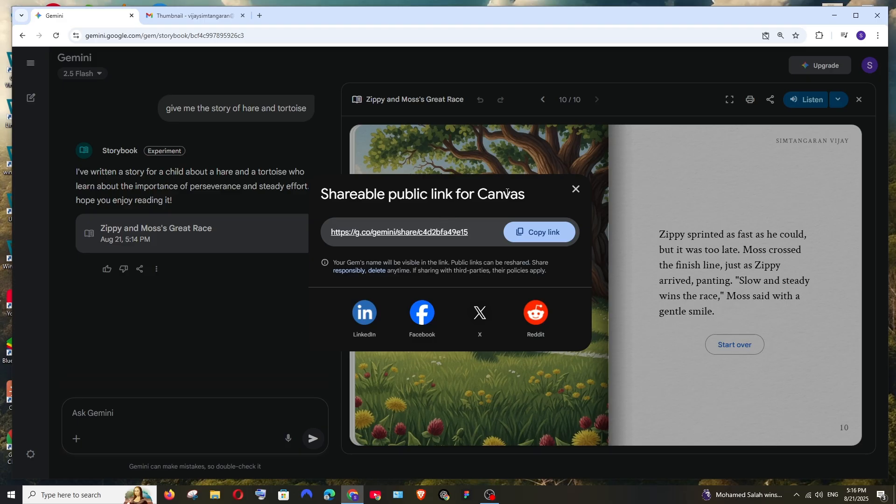
{"action": "left_click", "coordinate": [575, 189]}
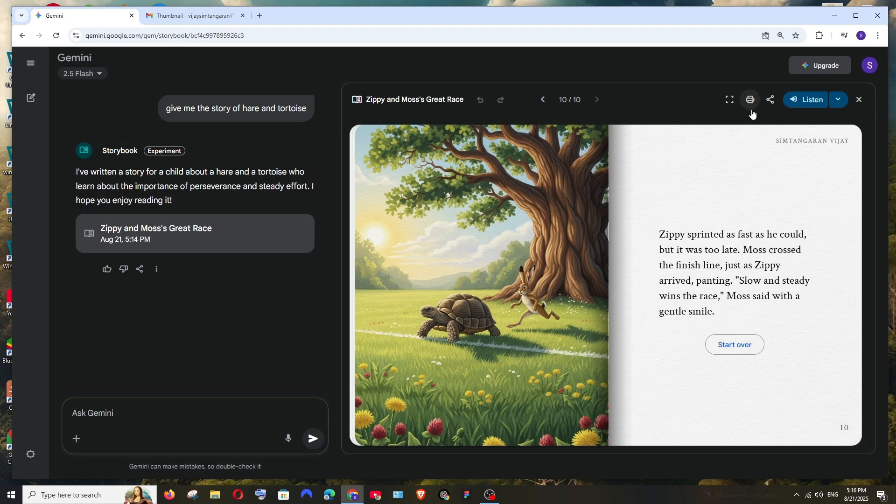
{"action": "mouse_move", "coordinate": [751, 99]}
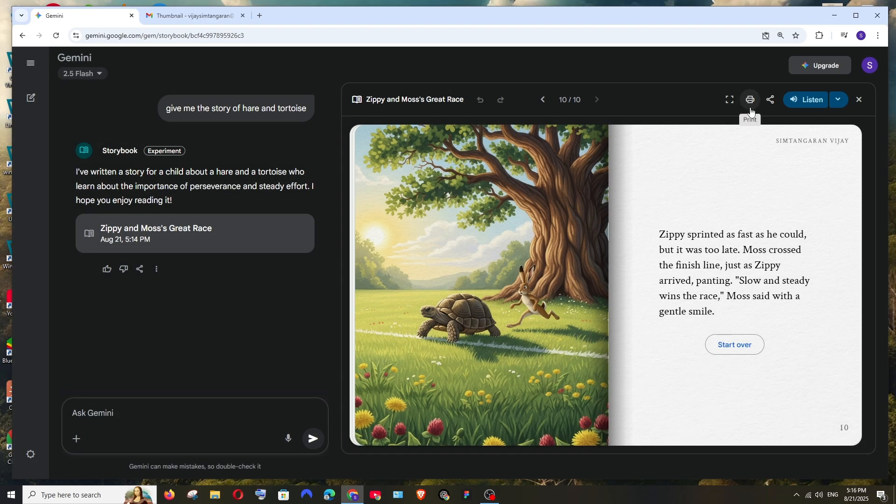
{"action": "mouse_move", "coordinate": [754, 129]}
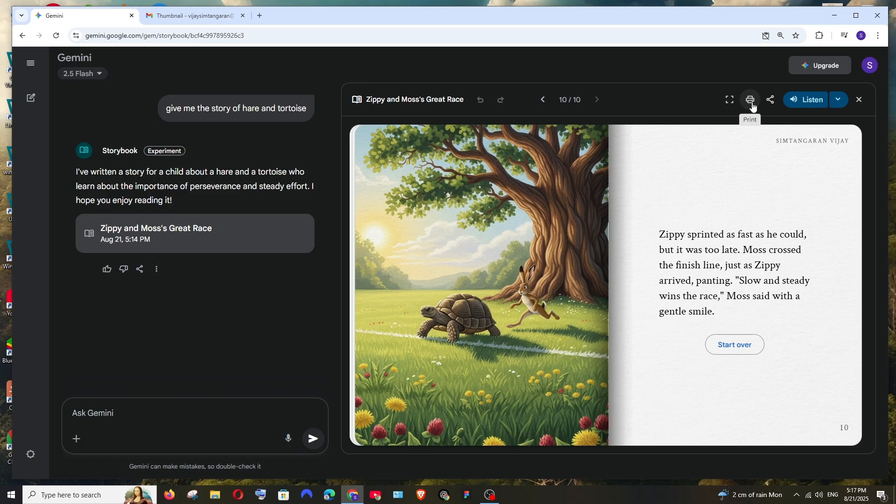
Try Print, start read-aloud narration, and advance the storybook to page 2 of 10
{"action": "left_click", "coordinate": [751, 99]}
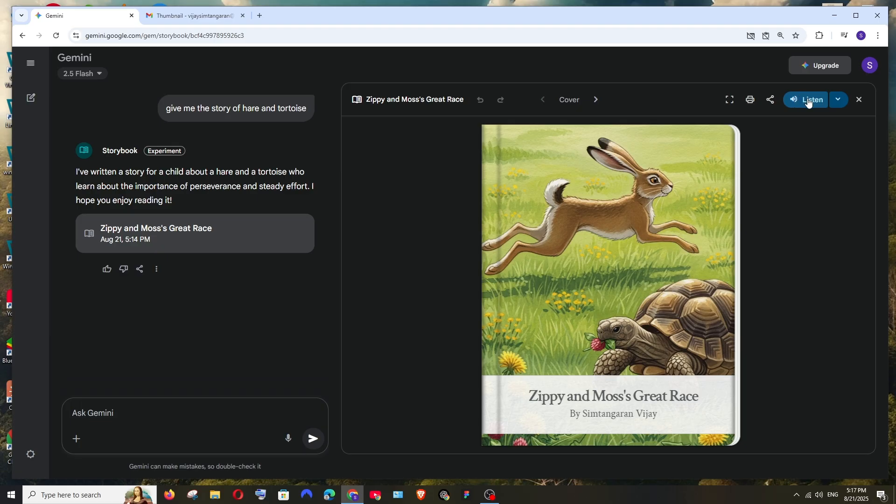
{"action": "left_click", "coordinate": [806, 99]}
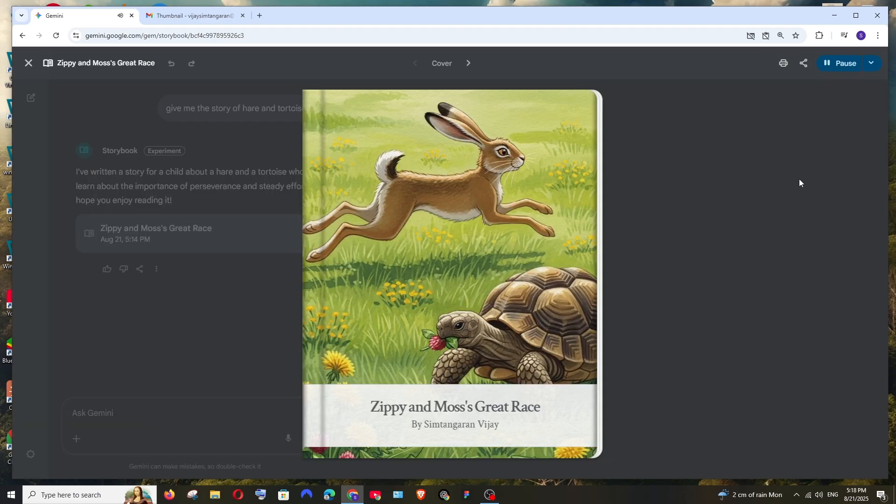
{"action": "left_click", "coordinate": [468, 64]}
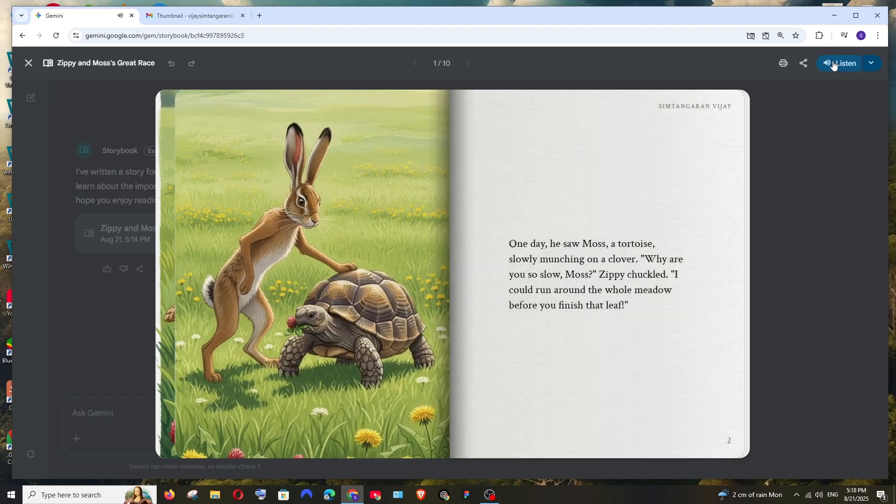
{"action": "left_click", "coordinate": [468, 63]}
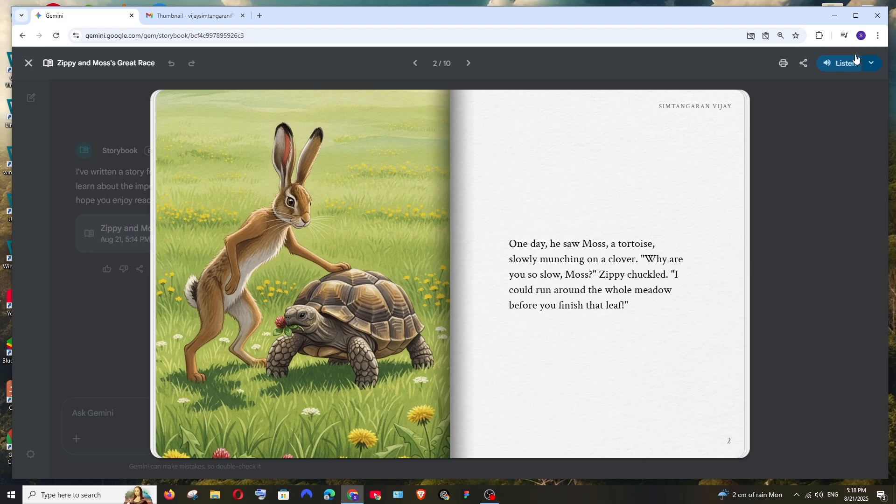
Show the read-aloud voice options from the Listen dropdown
{"action": "left_click", "coordinate": [872, 62]}
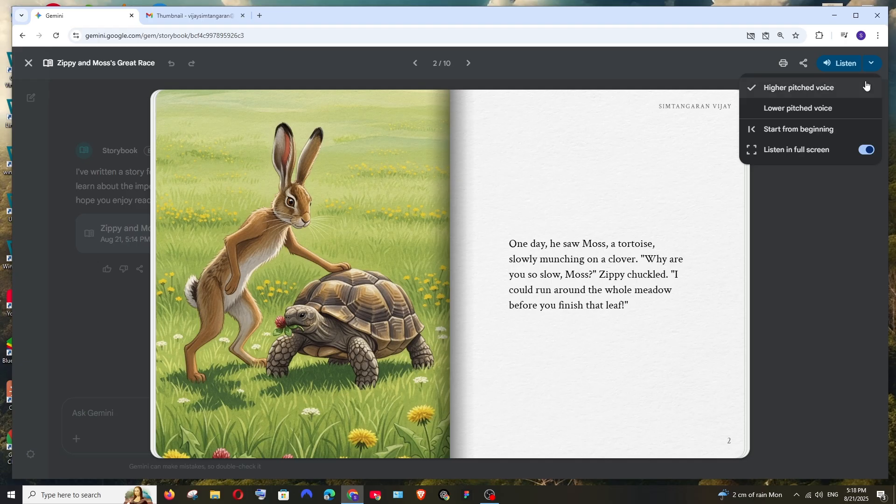
{"action": "mouse_move", "coordinate": [801, 94]}
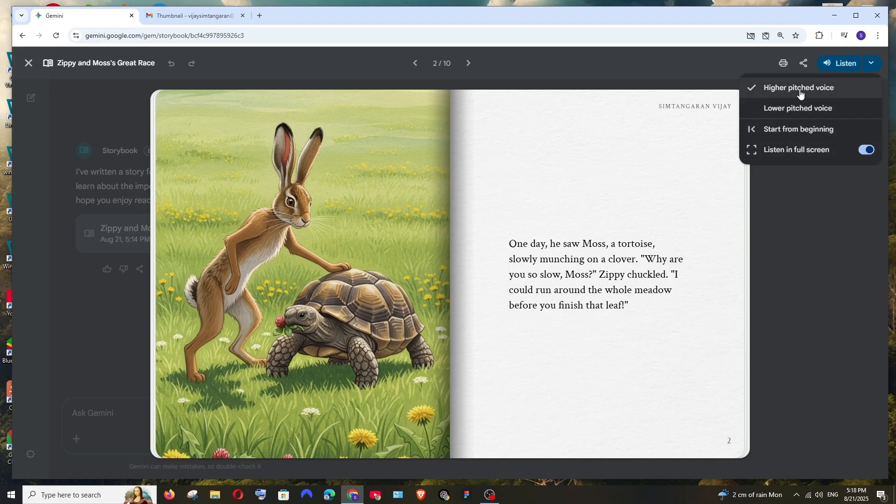
{"action": "mouse_move", "coordinate": [820, 109]}
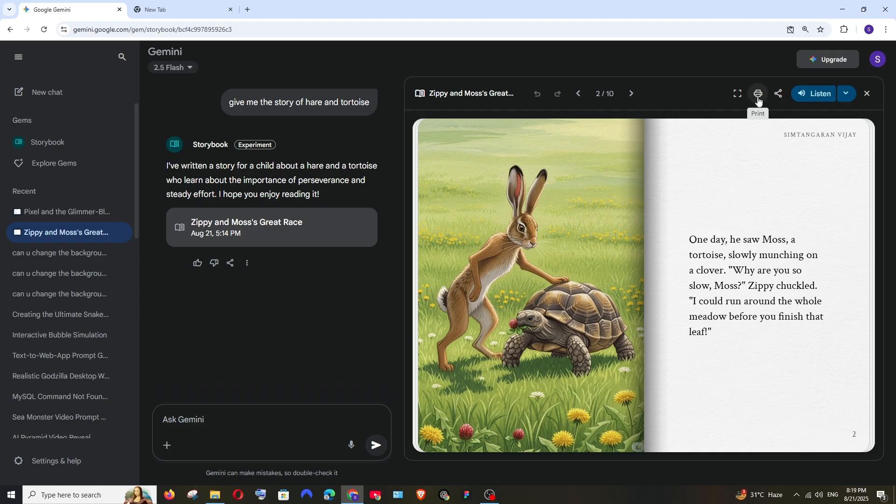
Launch the print preview of the whole storybook, listing 11 sheets
{"action": "left_click", "coordinate": [759, 93]}
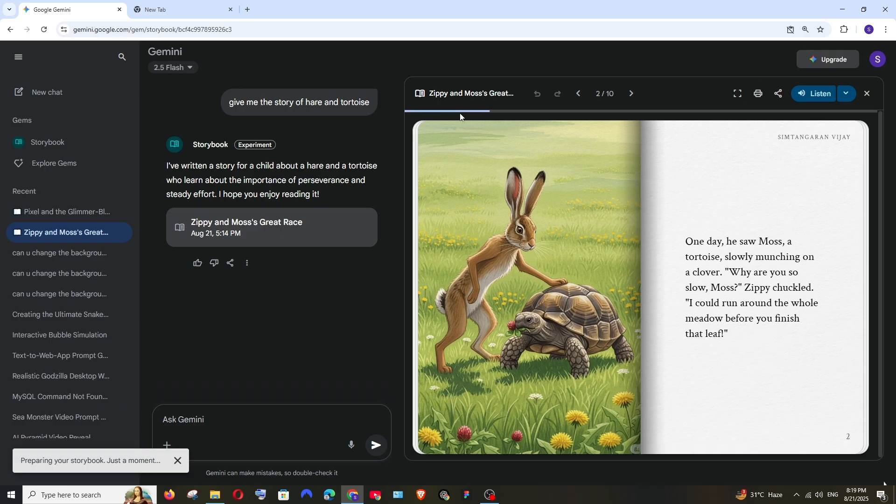
{"action": "mouse_move", "coordinate": [514, 119]}
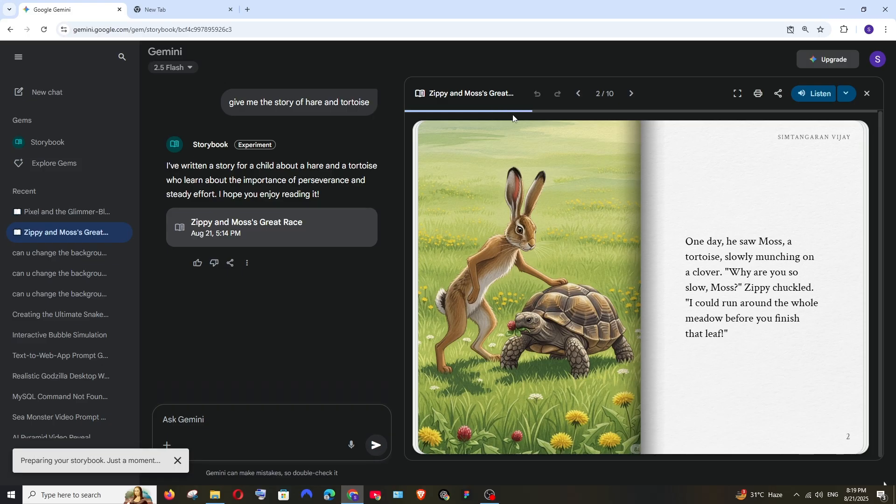
{"action": "left_click", "coordinate": [758, 94]}
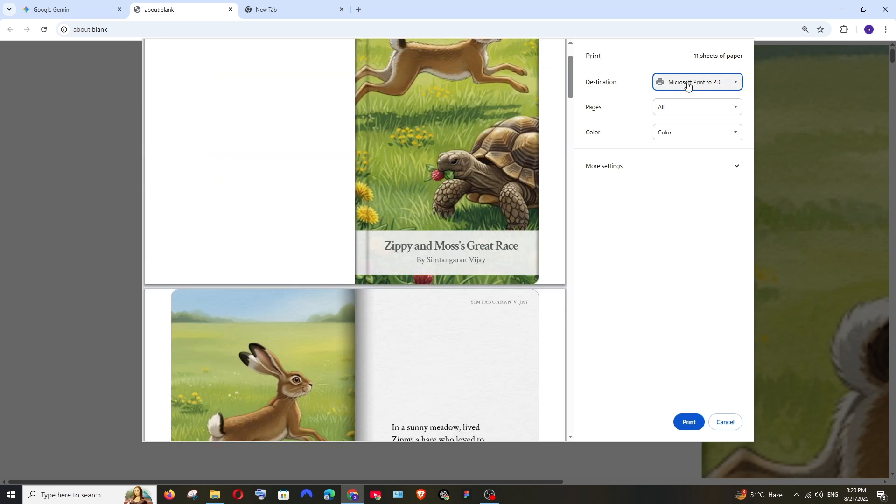
Save the storybook as a PDF into the Downloads folder
{"action": "left_click", "coordinate": [697, 82]}
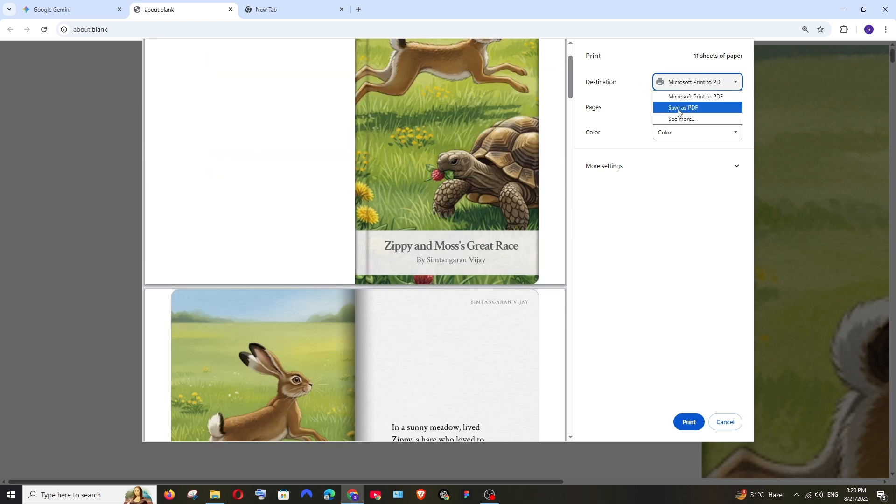
{"action": "left_click", "coordinate": [683, 107]}
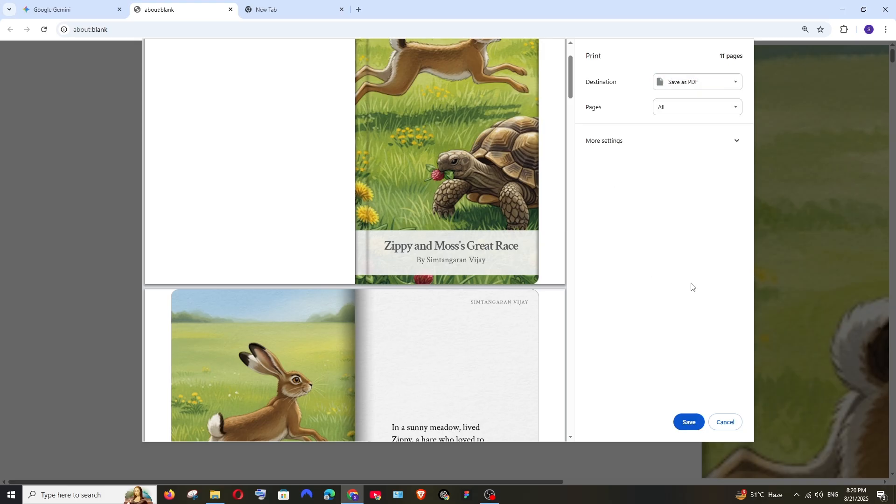
{"action": "left_click", "coordinate": [689, 422]}
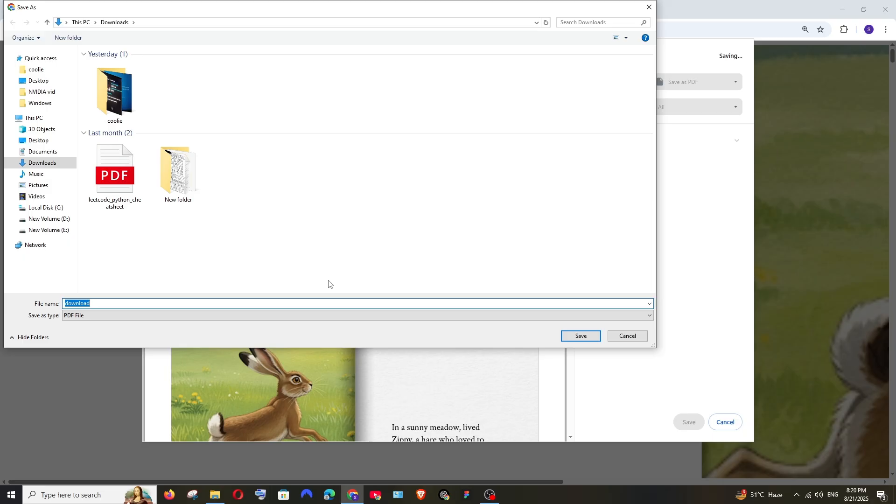
{"action": "mouse_move", "coordinate": [154, 239]}
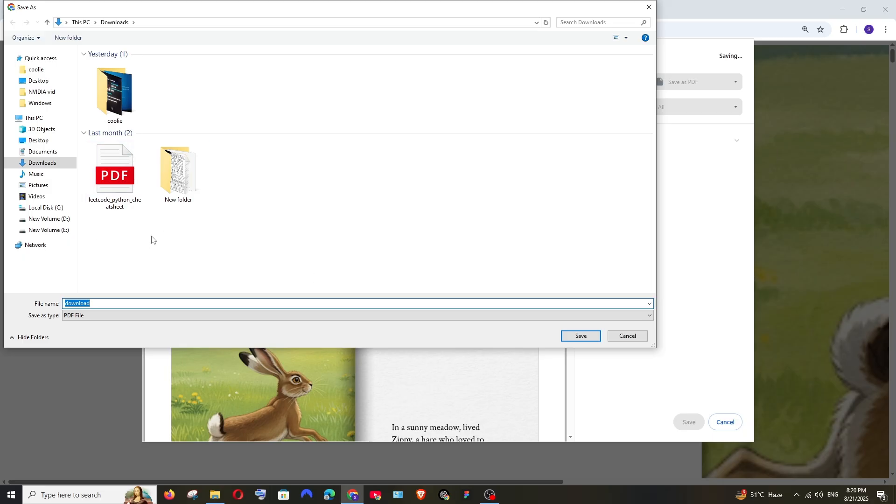
{"action": "left_click", "coordinate": [580, 335]}
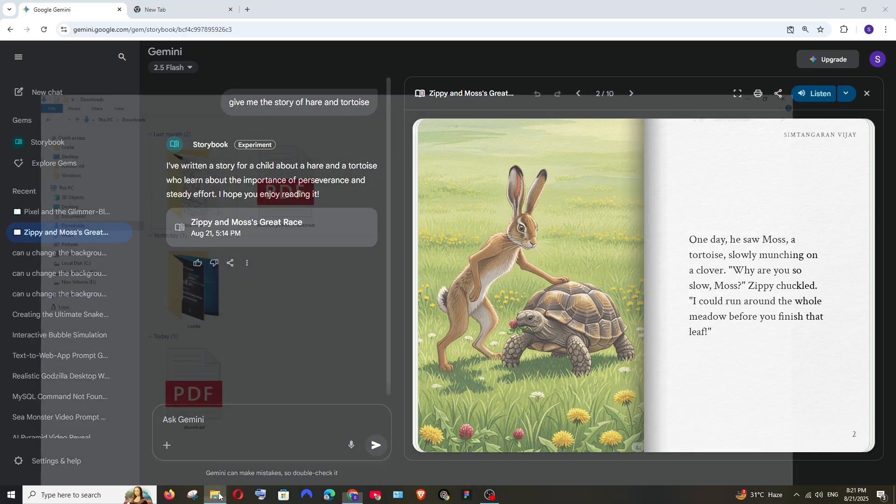
View download.pdf from Downloads and scroll through its 11 pages
{"action": "left_click", "coordinate": [216, 495]}
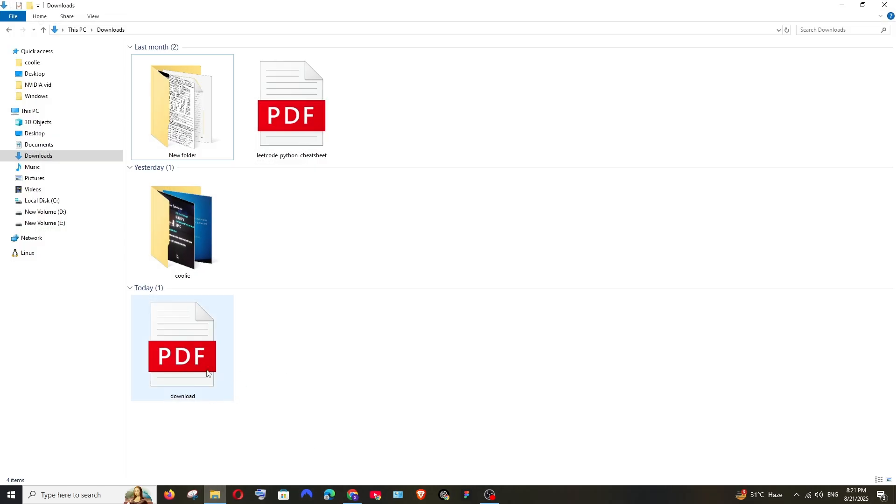
{"action": "mouse_move", "coordinate": [191, 360]}
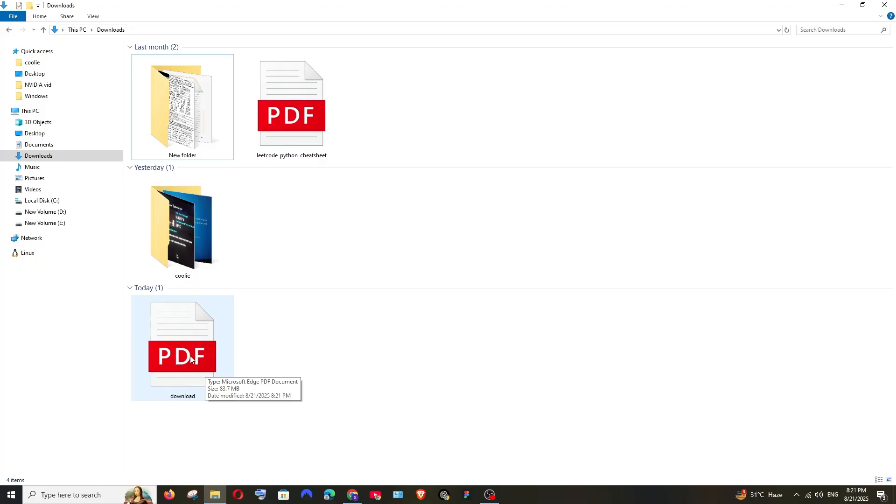
{"action": "double_click", "coordinate": [182, 357]}
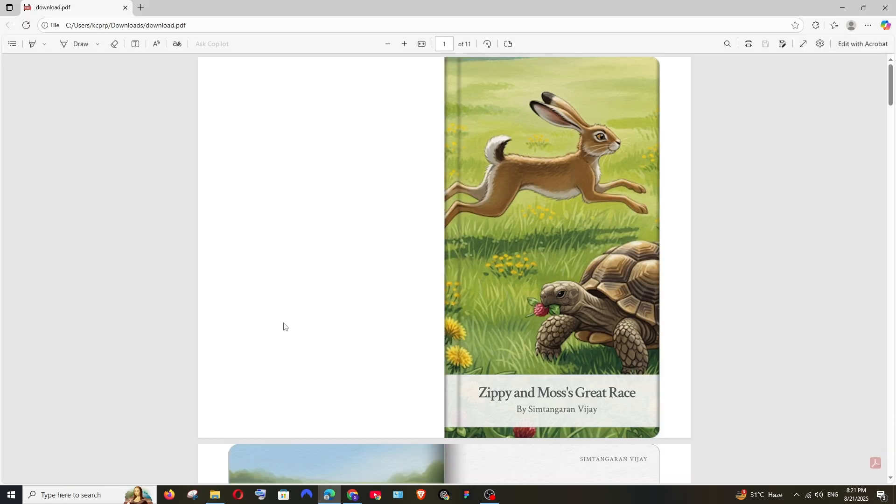
{"action": "scroll", "scroll_direction": "down", "scroll_amount": 3}
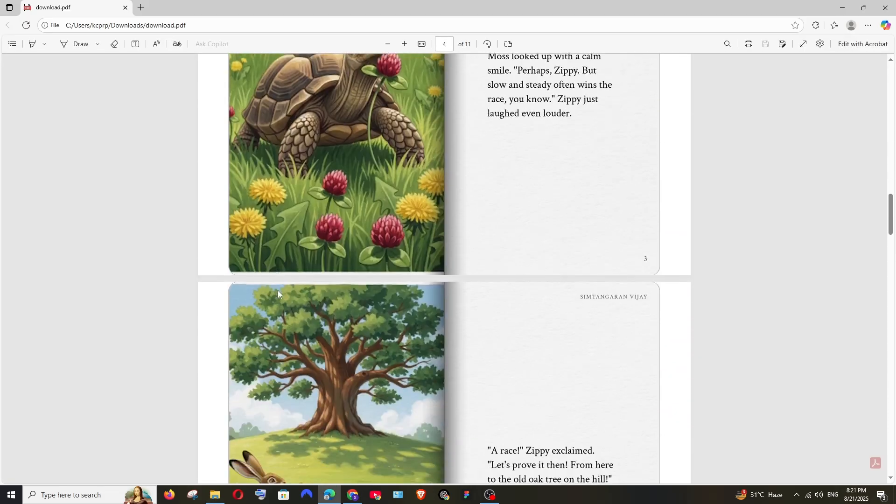
{"action": "scroll", "scroll_direction": "down", "scroll_amount": 3}
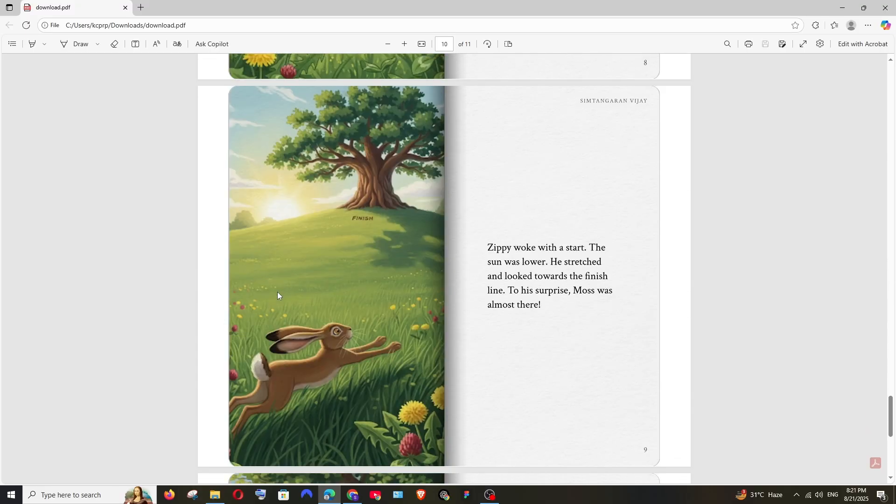
{"action": "scroll", "scroll_direction": "down", "scroll_amount": 3}
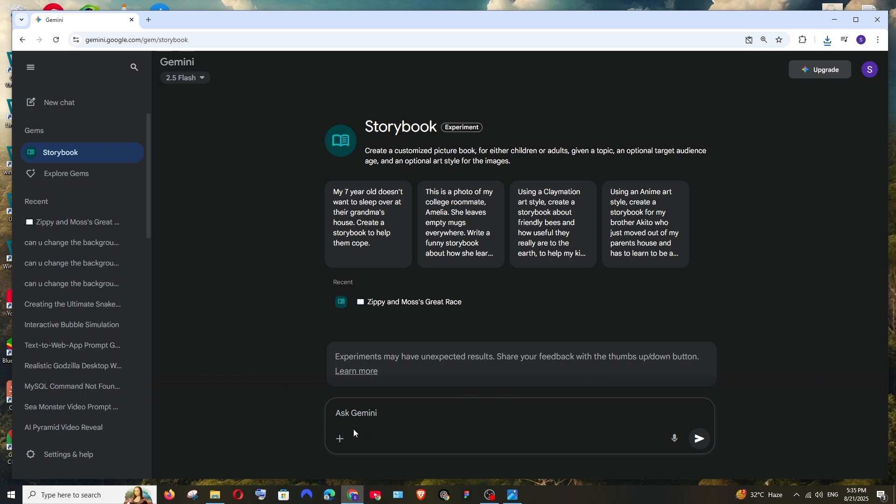
{"action": "mouse_move", "coordinate": [340, 439]}
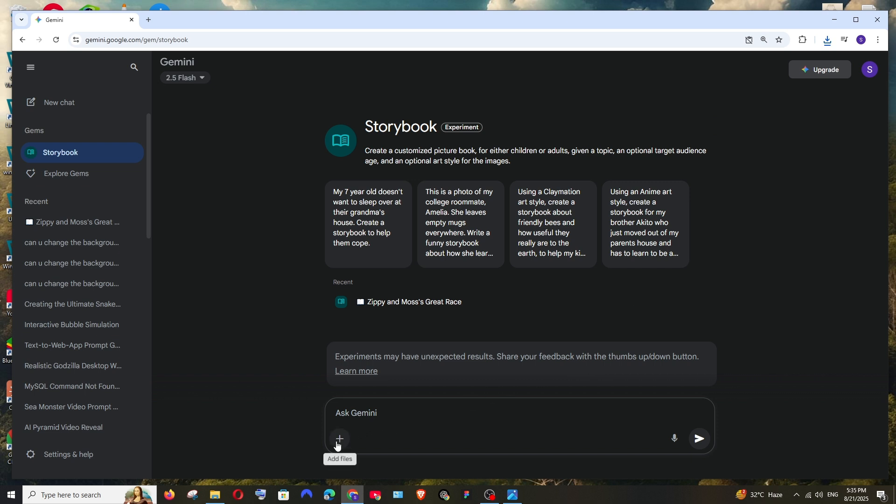
{"action": "mouse_move", "coordinate": [340, 446]}
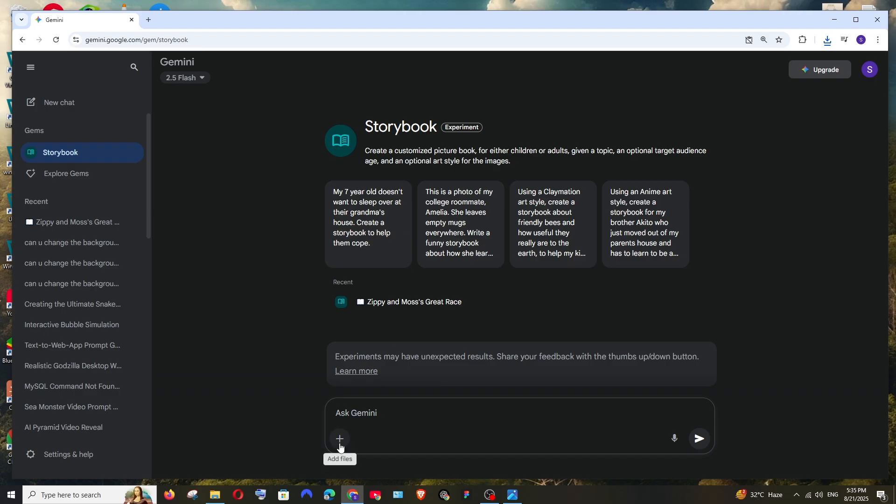
Begin attaching a photo to the Storybook prompt with Add files
{"action": "left_click", "coordinate": [339, 439]}
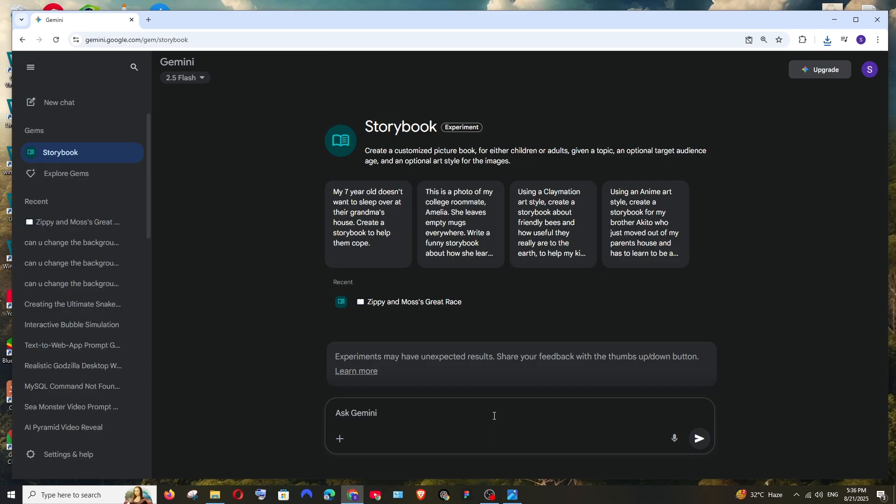
{"action": "mouse_move", "coordinate": [500, 398]}
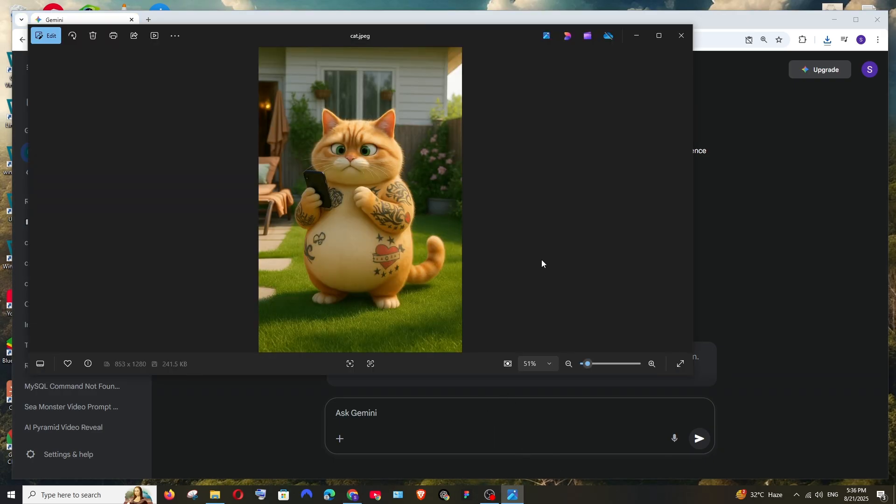
Enlarge the cat.jpeg photo in Windows Photos, then close the viewer to return to Gemini
{"action": "left_click", "coordinate": [652, 363]}
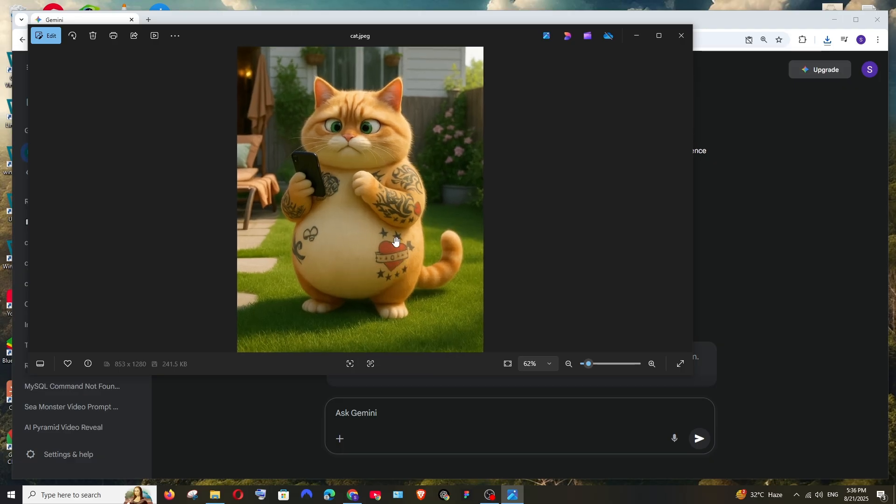
{"action": "mouse_move", "coordinate": [639, 66]}
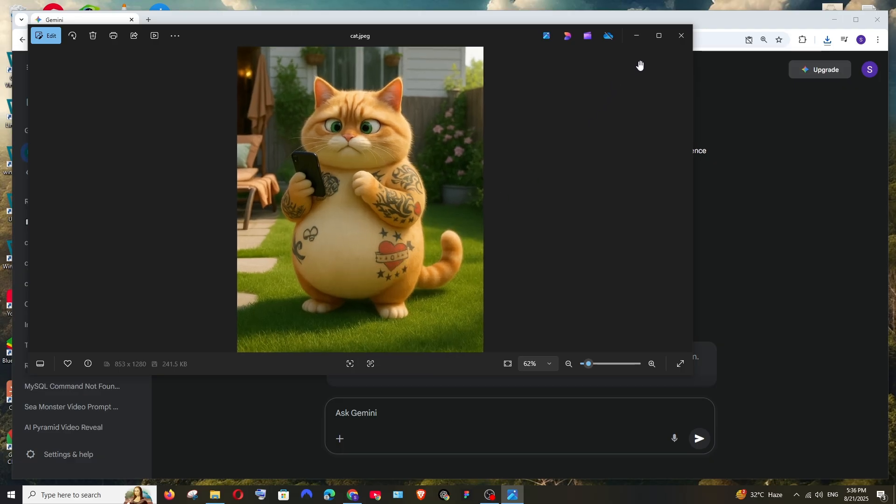
{"action": "mouse_move", "coordinate": [684, 50]}
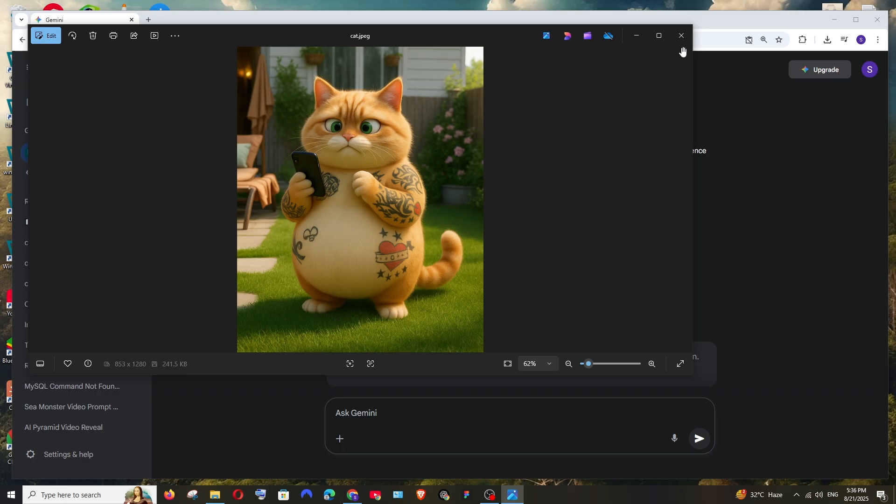
{"action": "left_click", "coordinate": [376, 386]}
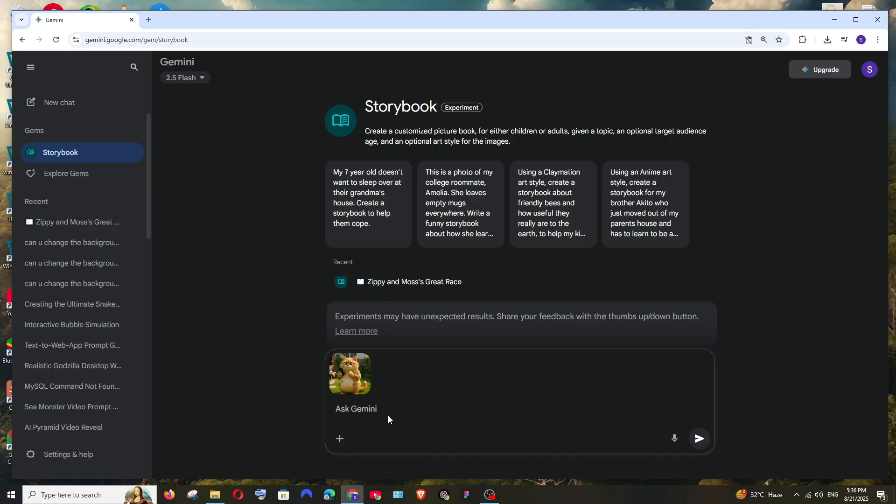
Write the request "use this image in the story and the plot is ur choice" beside the cat photo
{"action": "type", "text": "use this"}
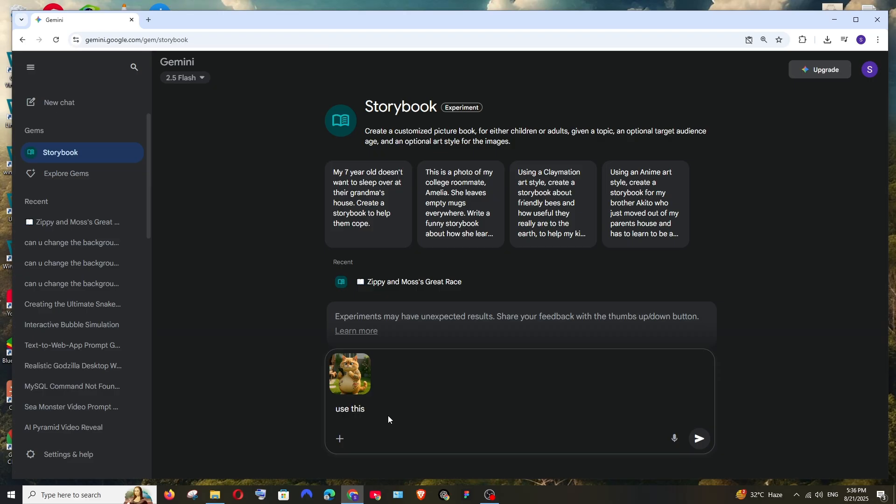
{"action": "type", "text": "image in t"}
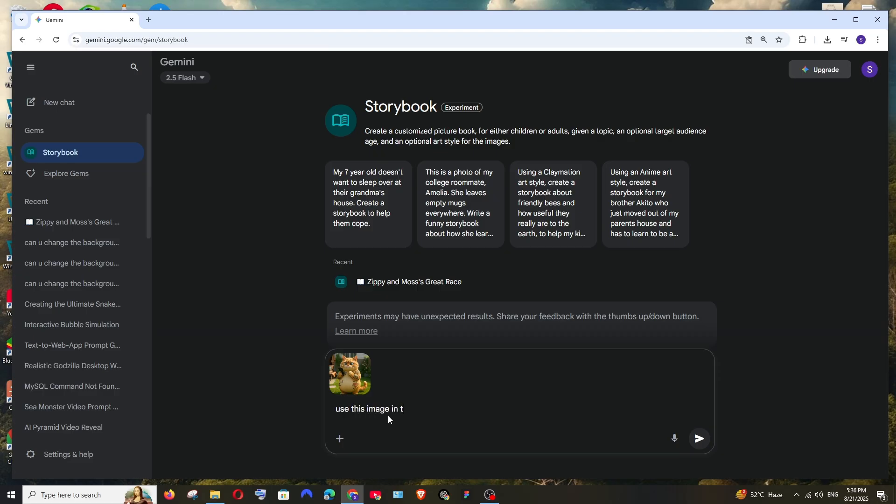
{"action": "type", "text": "he story and the"}
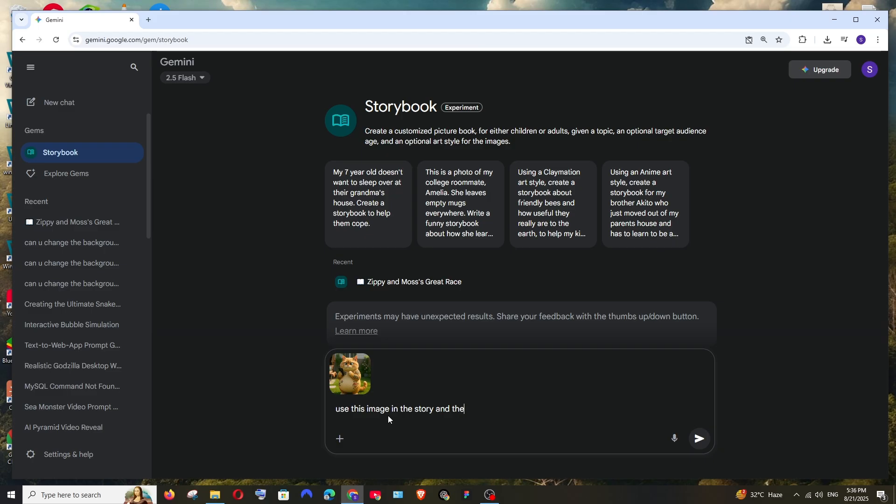
{"action": "type", "text": "plot is ur ch"}
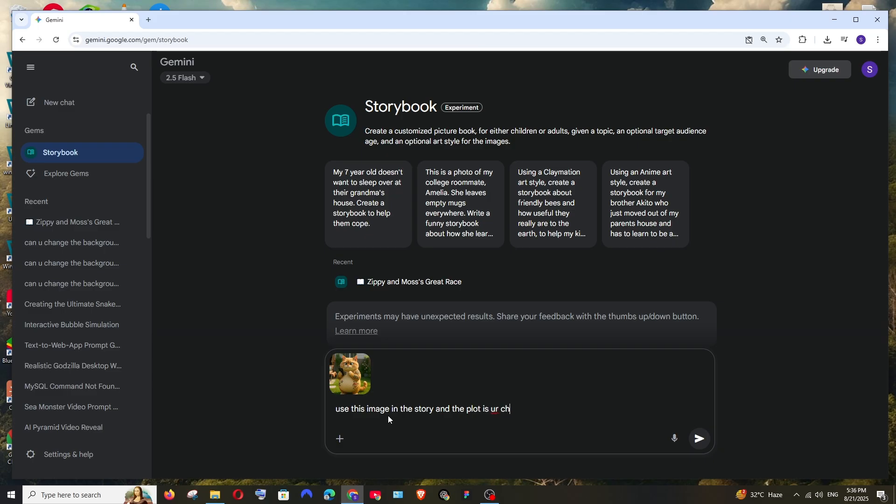
{"action": "type", "text": "oice"}
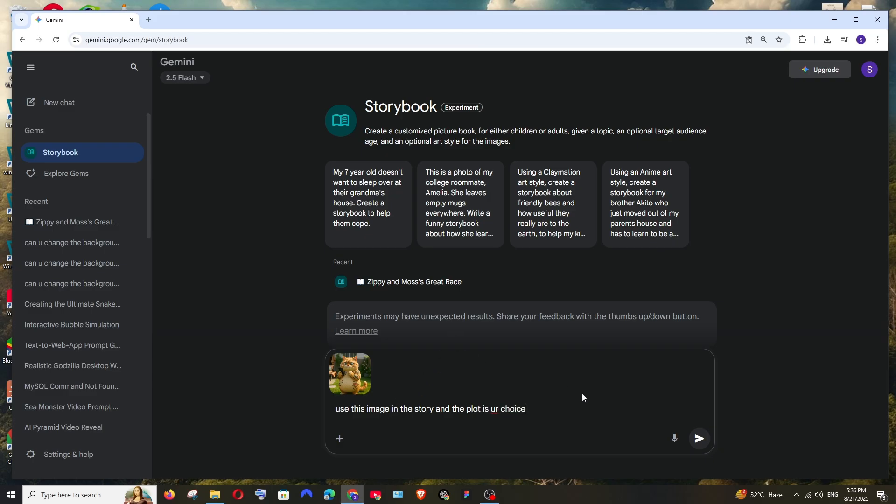
Send the story request with the cat photo, briefly preview the uploaded image, and return to the generated storybook
{"action": "left_click", "coordinate": [699, 439]}
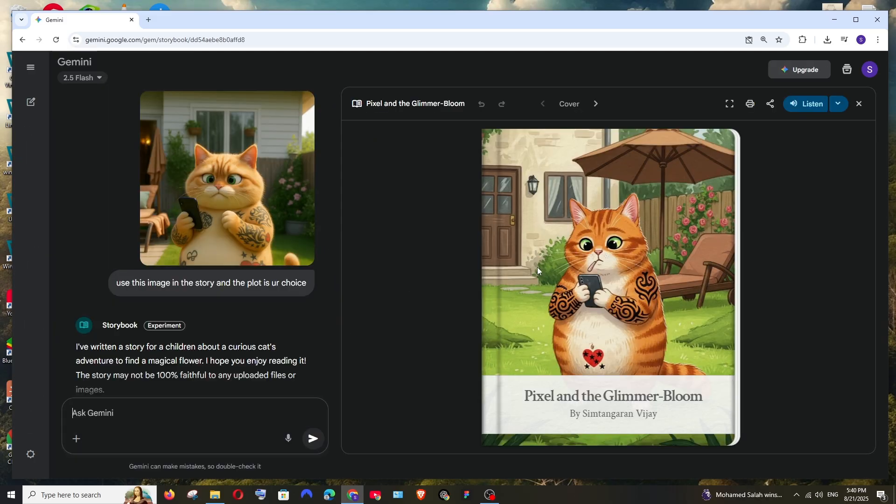
{"action": "mouse_move", "coordinate": [417, 188]}
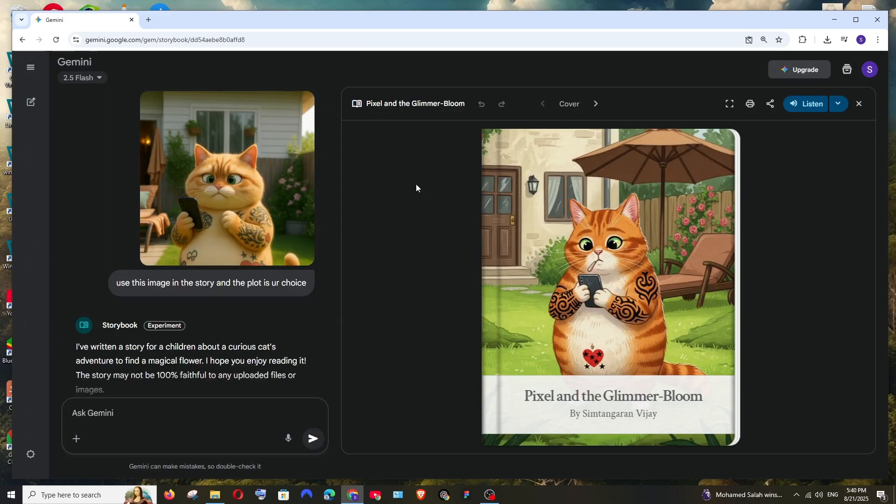
{"action": "left_click", "coordinate": [227, 177]}
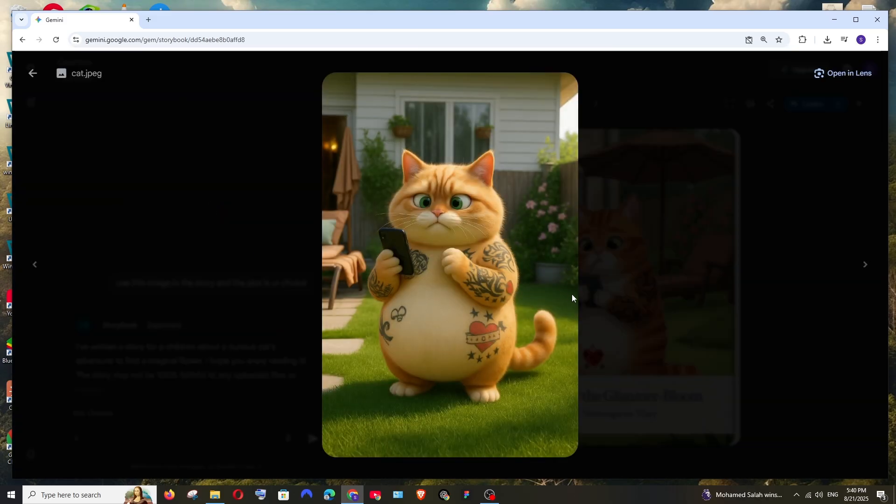
{"action": "mouse_move", "coordinate": [482, 337]}
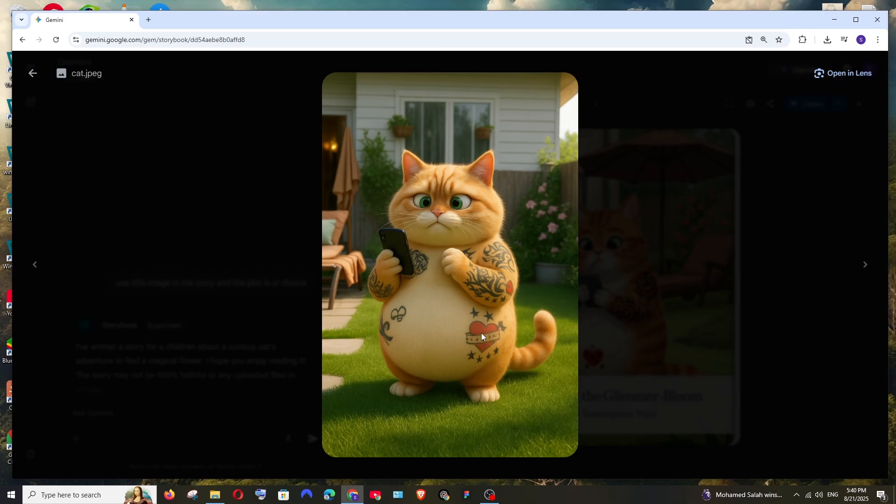
{"action": "mouse_move", "coordinate": [230, 258]}
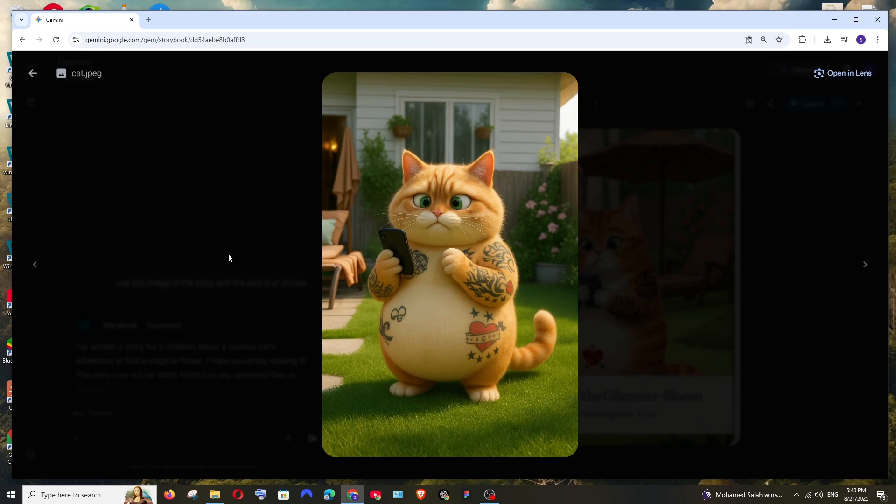
{"action": "left_click", "coordinate": [32, 73]}
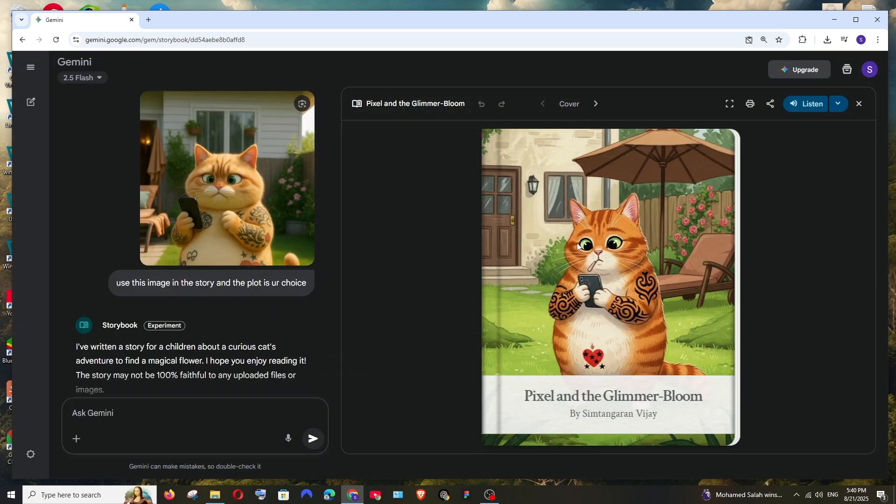
{"action": "mouse_move", "coordinate": [519, 388]}
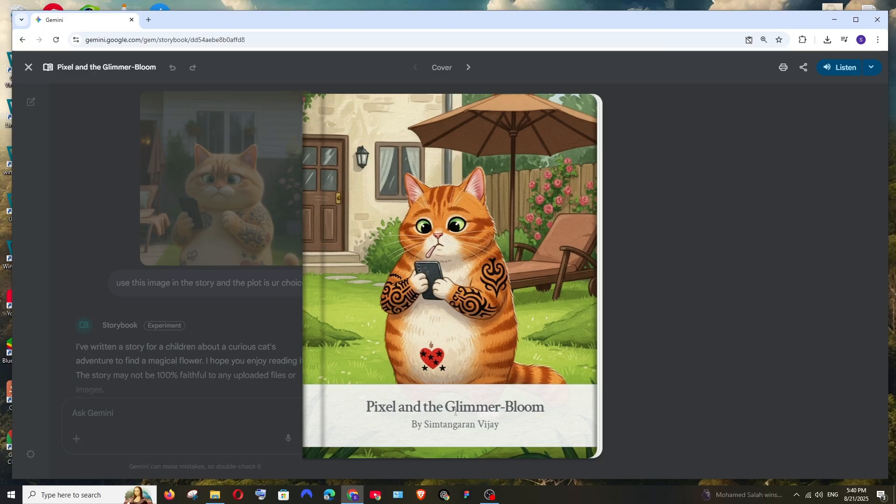
Flip through Pixel and the Glimmer-Bloom back and forth, ending on the final page 10 of 10
{"action": "left_click", "coordinate": [468, 67]}
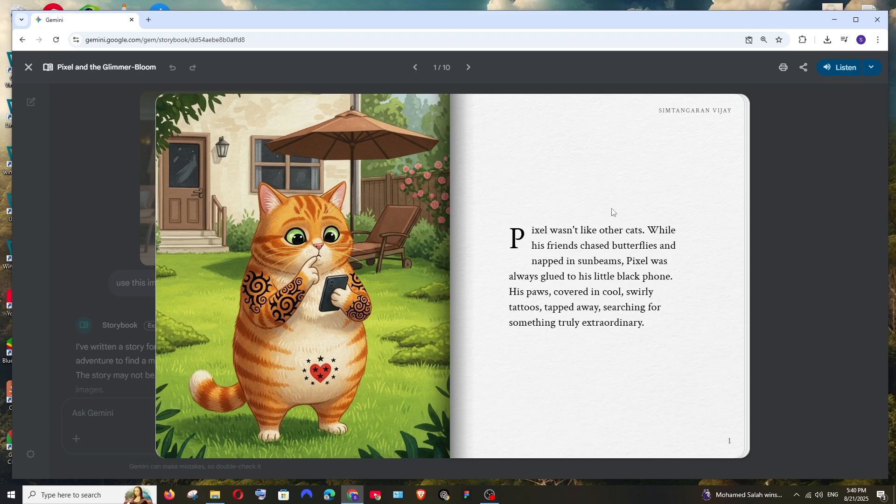
{"action": "left_click", "coordinate": [468, 68]}
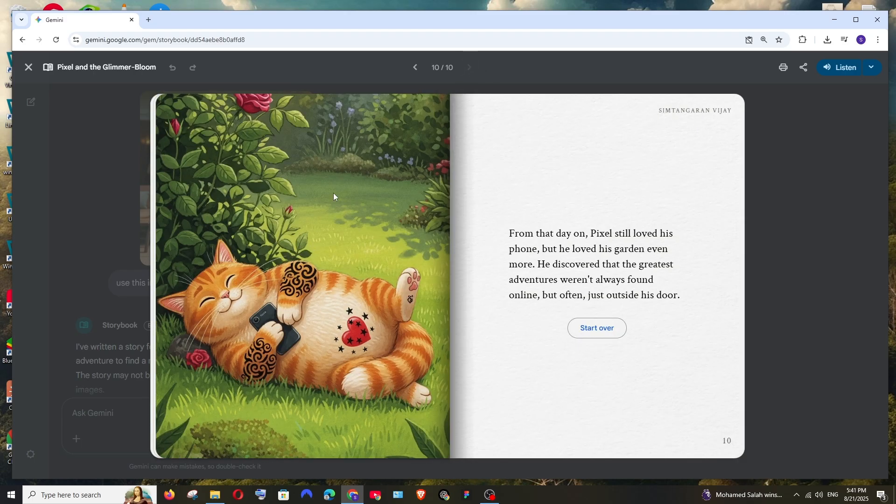
{"action": "left_click", "coordinate": [414, 67]}
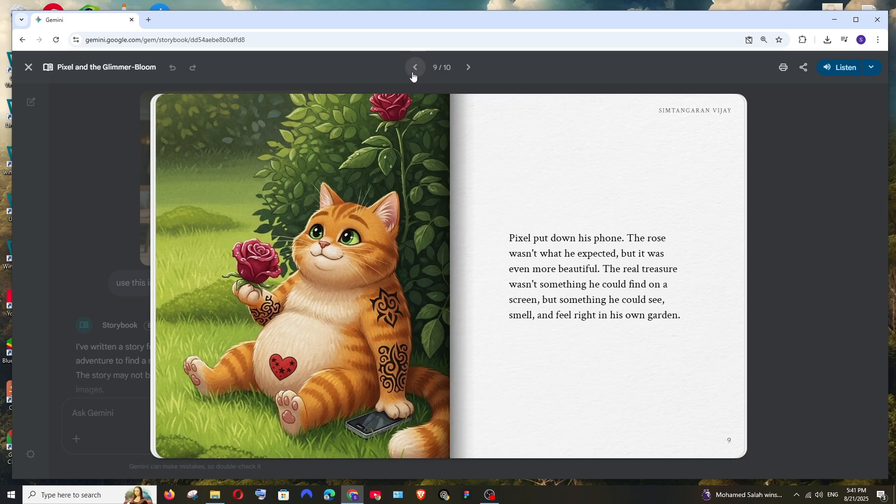
{"action": "left_click", "coordinate": [416, 68]}
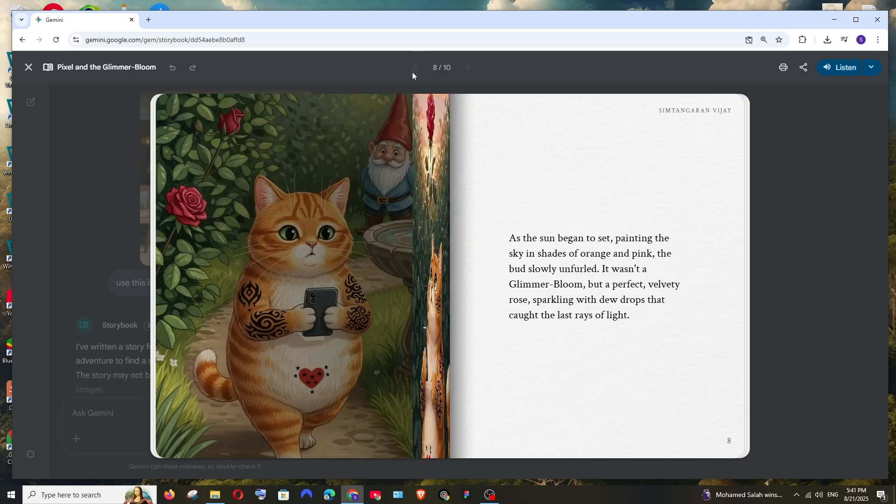
{"action": "left_click", "coordinate": [415, 67]}
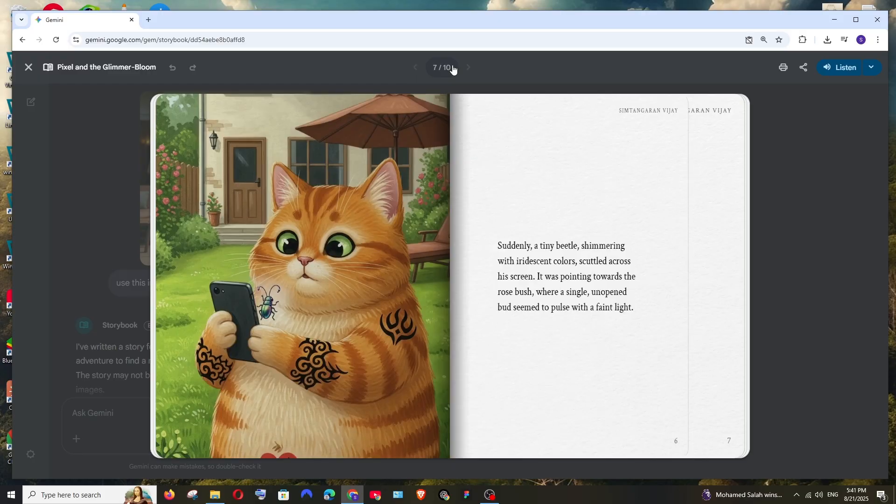
{"action": "left_click", "coordinate": [469, 67]}
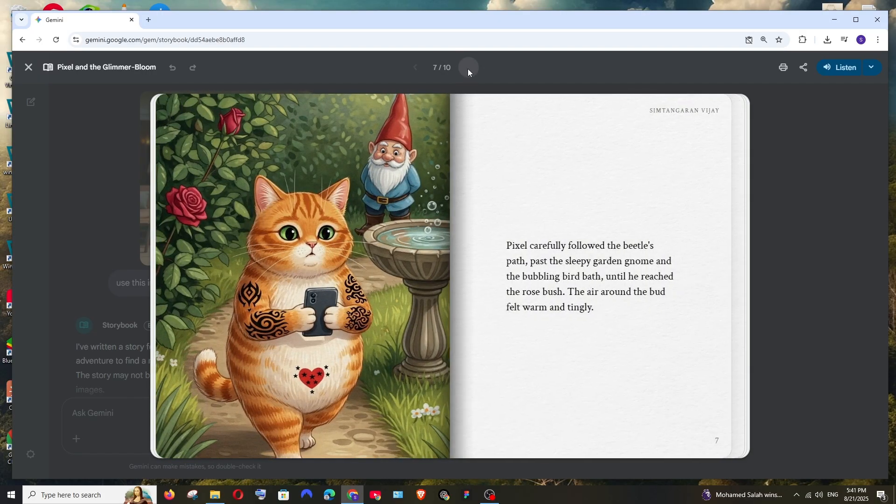
{"action": "left_click", "coordinate": [469, 67]}
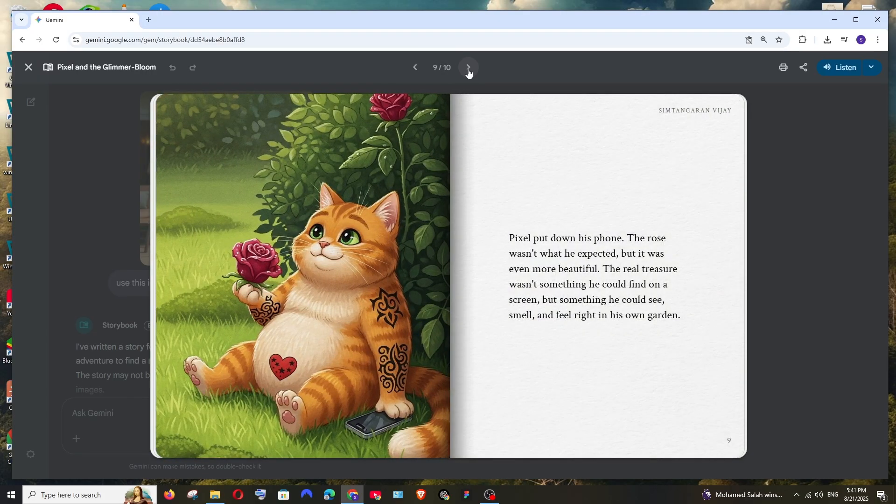
{"action": "left_click", "coordinate": [469, 68]}
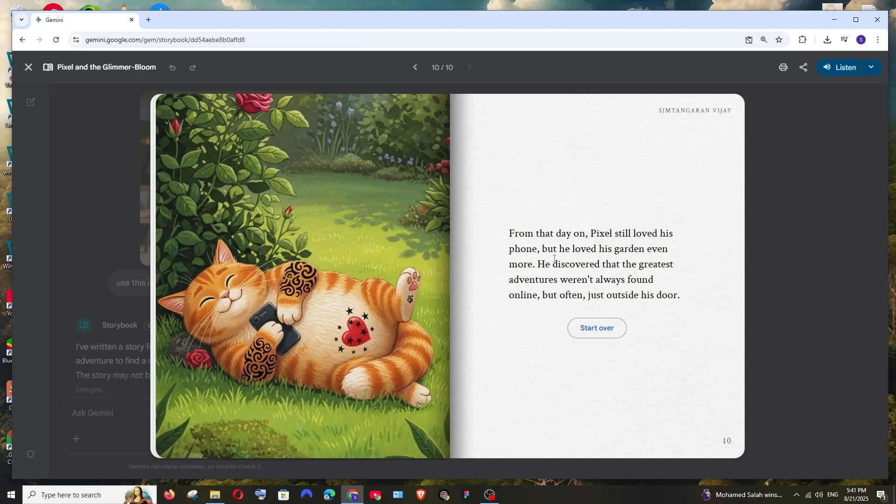
{"action": "mouse_move", "coordinate": [631, 229]}
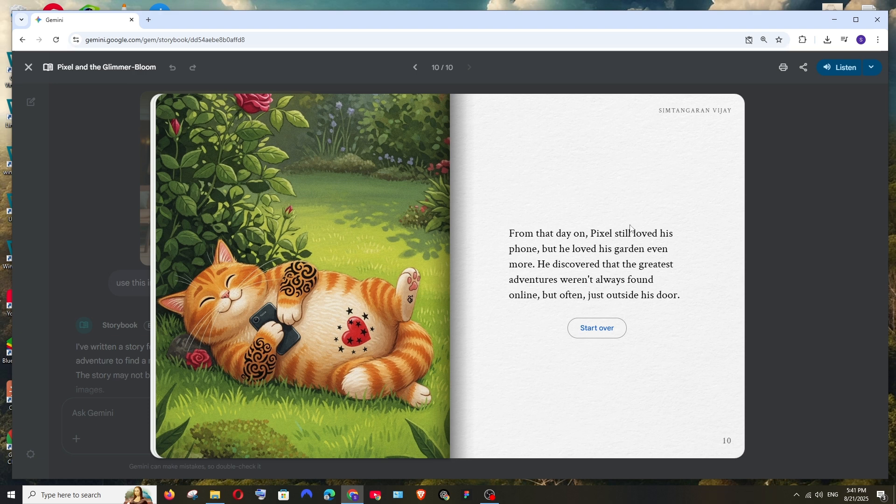
{"action": "mouse_move", "coordinate": [626, 227]}
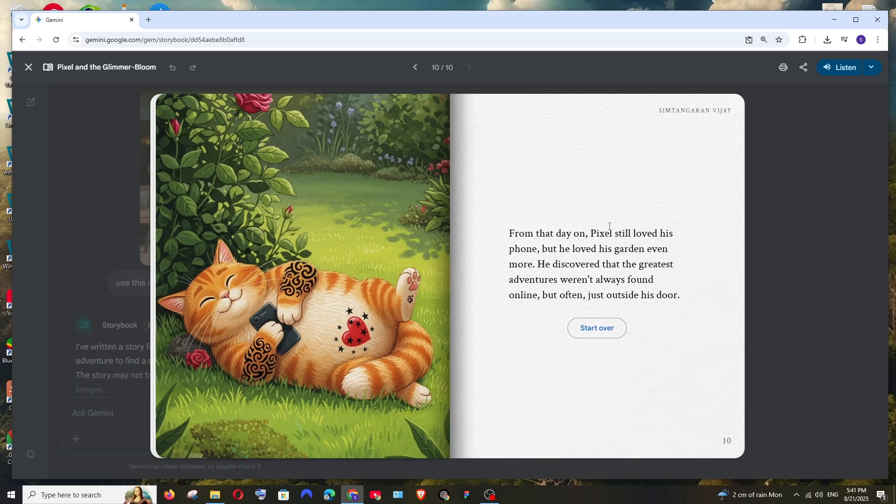
{"action": "mouse_move", "coordinate": [675, 218]}
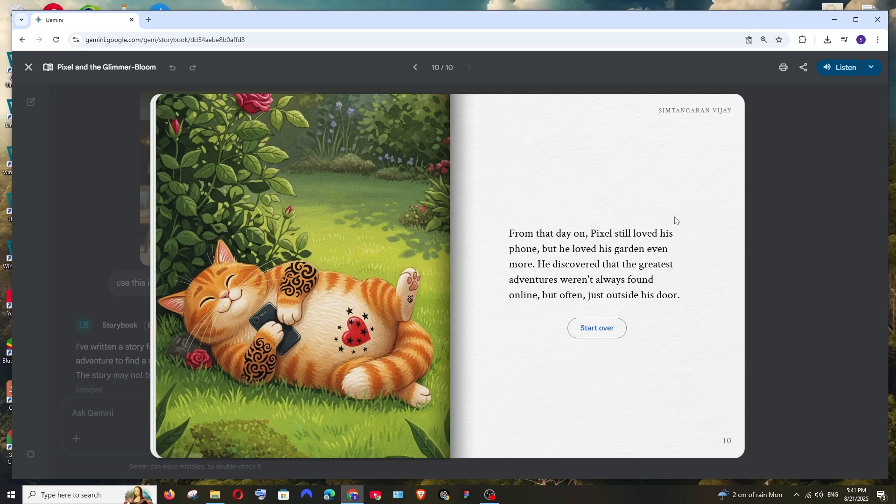
{"action": "mouse_move", "coordinate": [39, 72]}
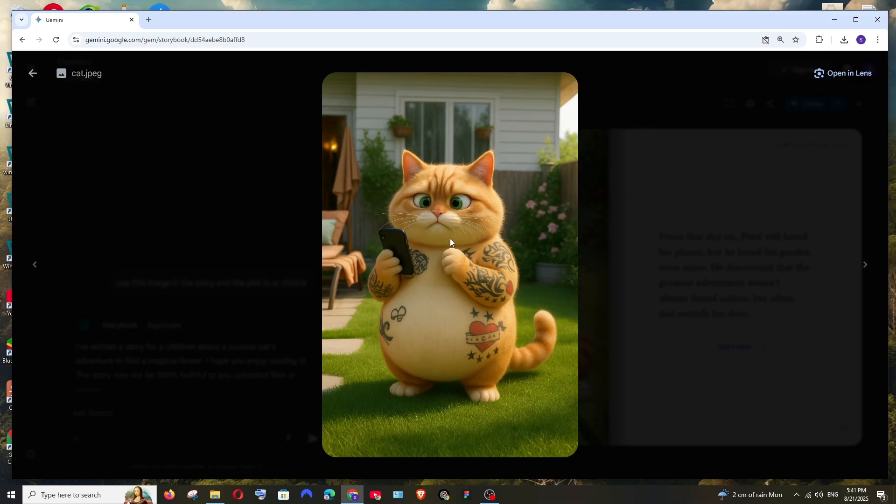
{"action": "mouse_move", "coordinate": [33, 73]}
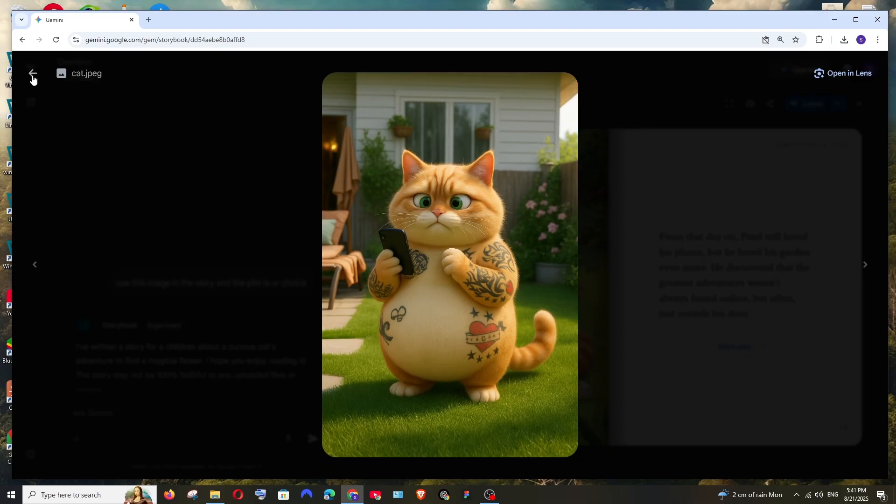
Close the enlarged cat.jpeg preview so the storybook sits beside the chat on page 10
{"action": "left_click", "coordinate": [32, 73]}
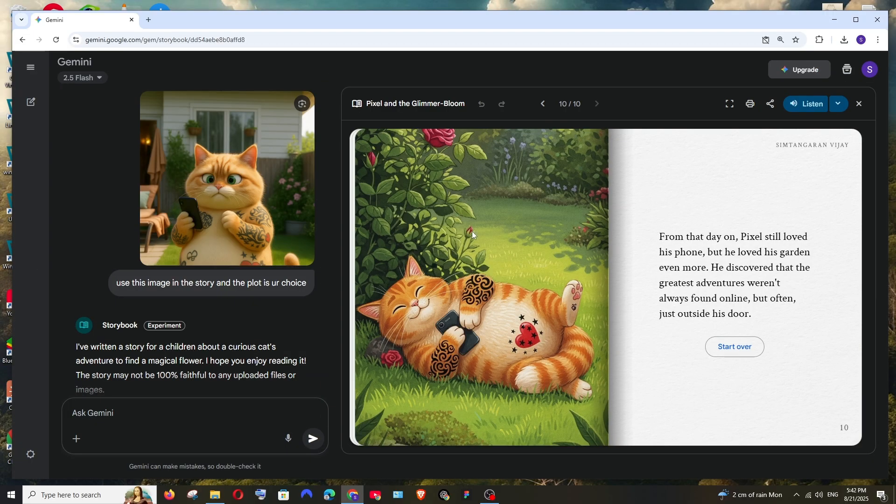